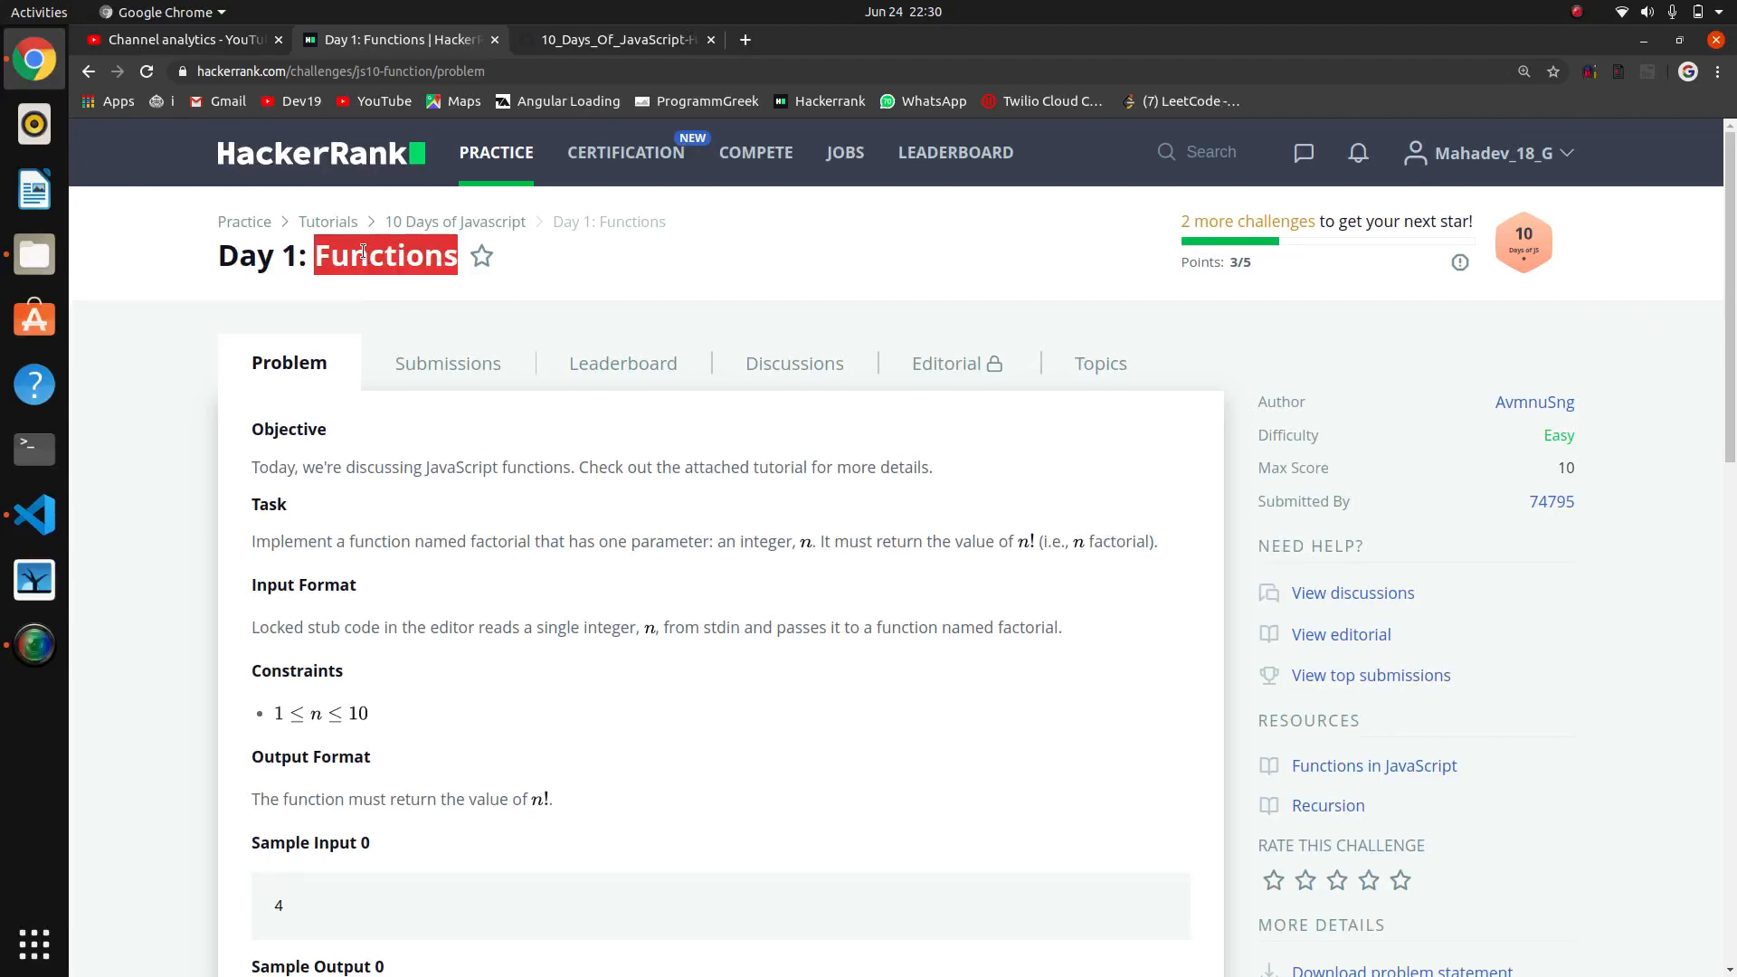
# Scroll past the Day 1 Functions problem statement to the code editor and its main function
pyautogui.scroll(-3)
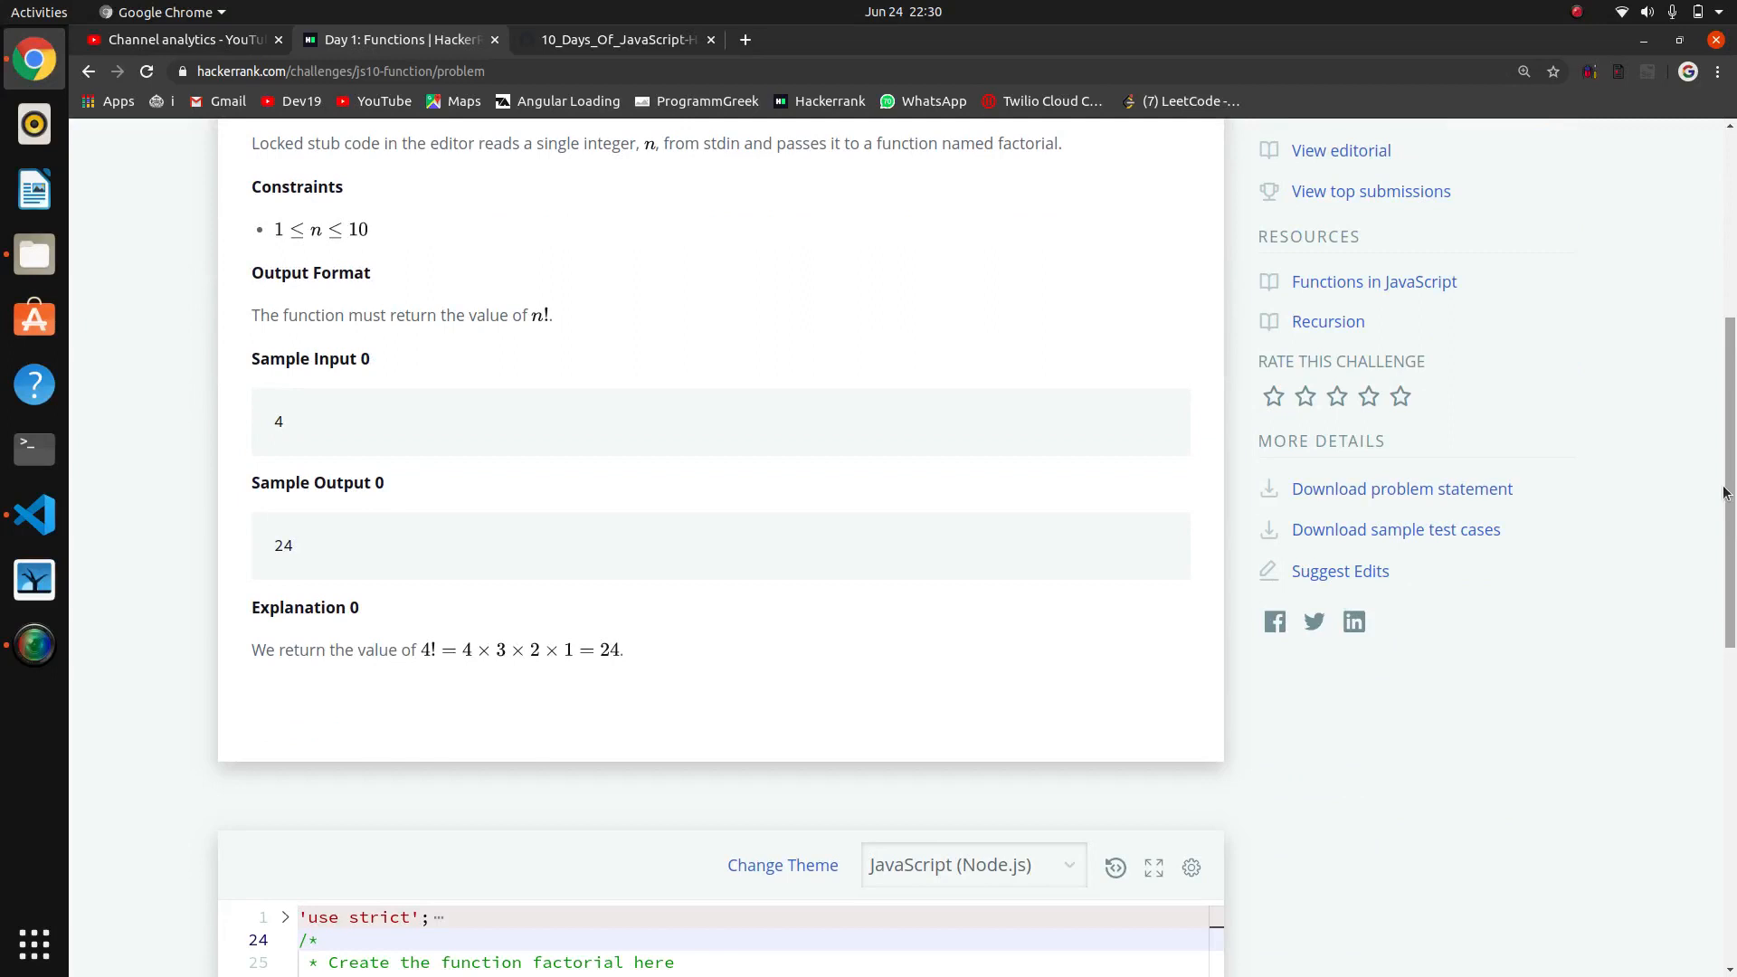
pyautogui.scroll(-3)
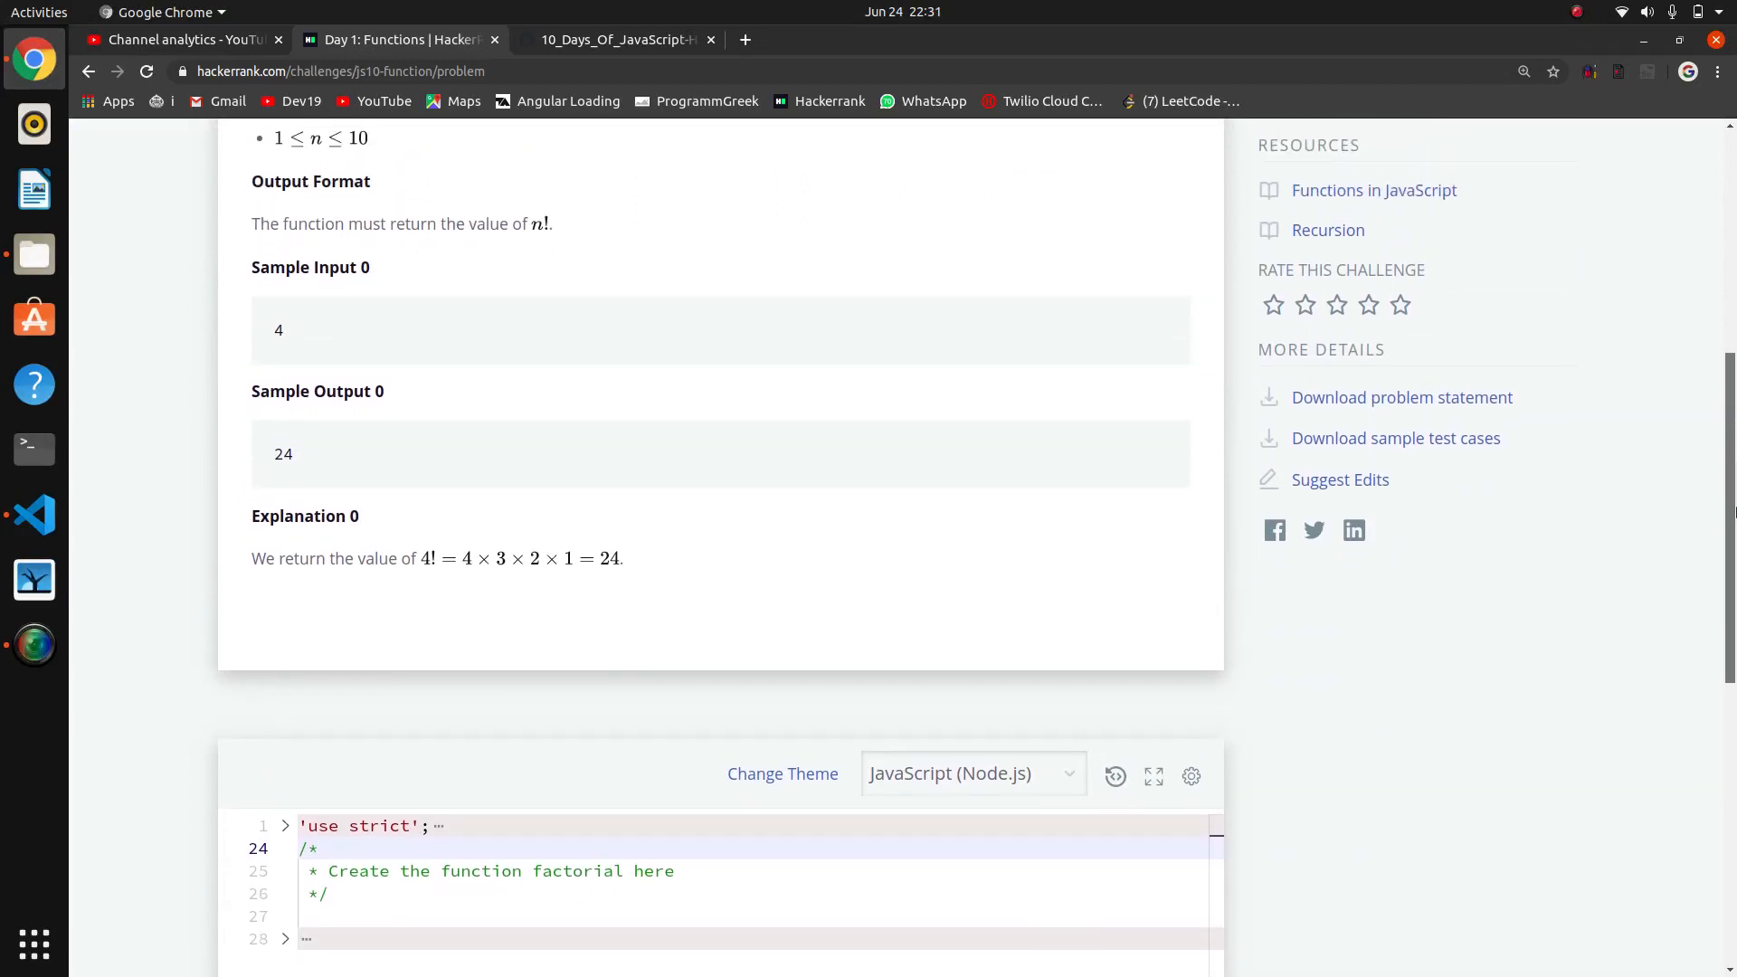
pyautogui.scroll(-3)
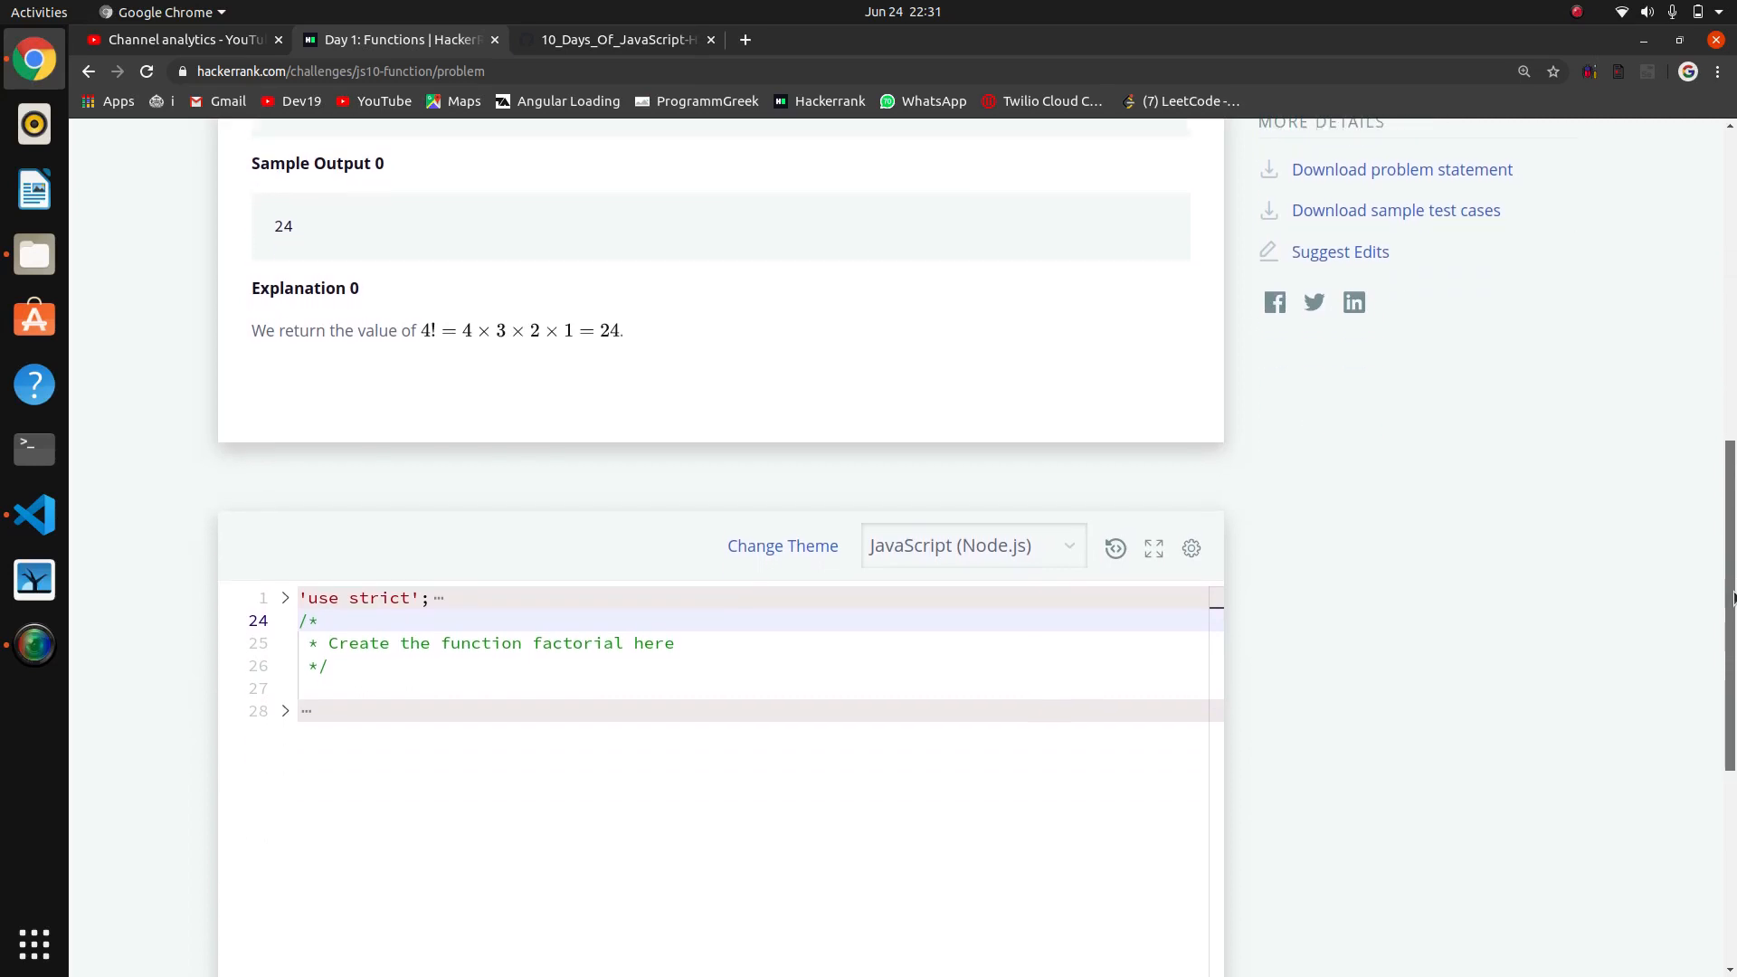
pyautogui.scroll(-3)
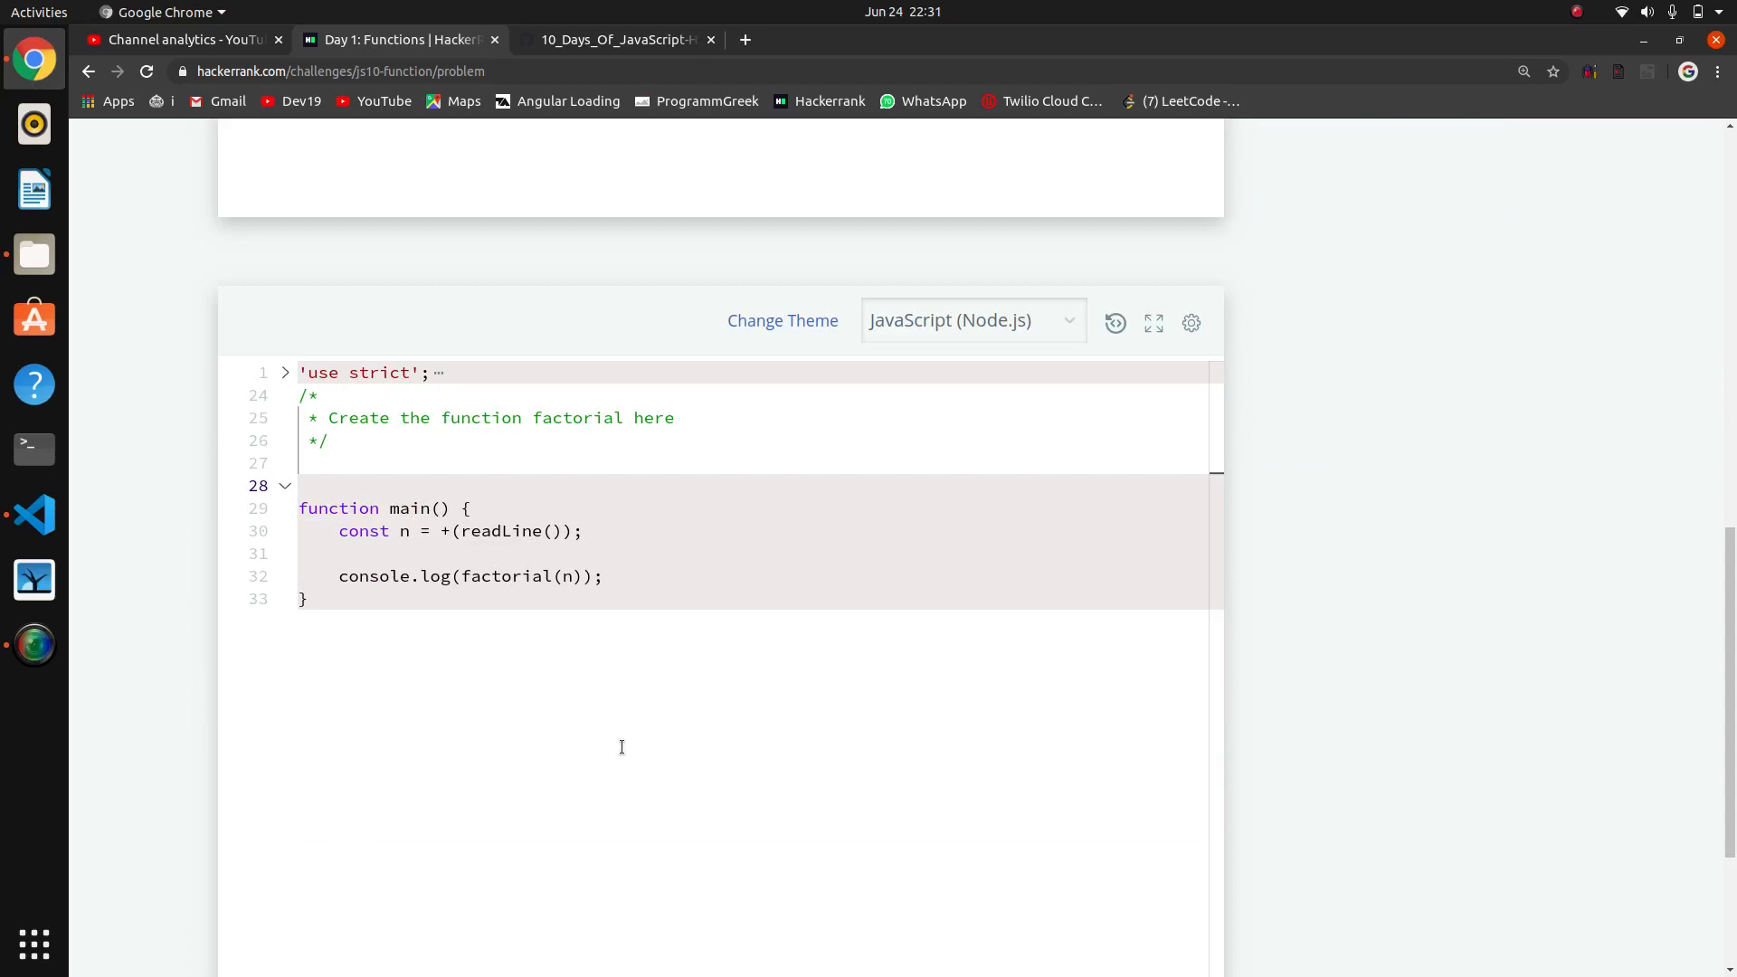
# Declare an empty function factorial(n) with braces on the blank line above main
pyautogui.click(523, 576)
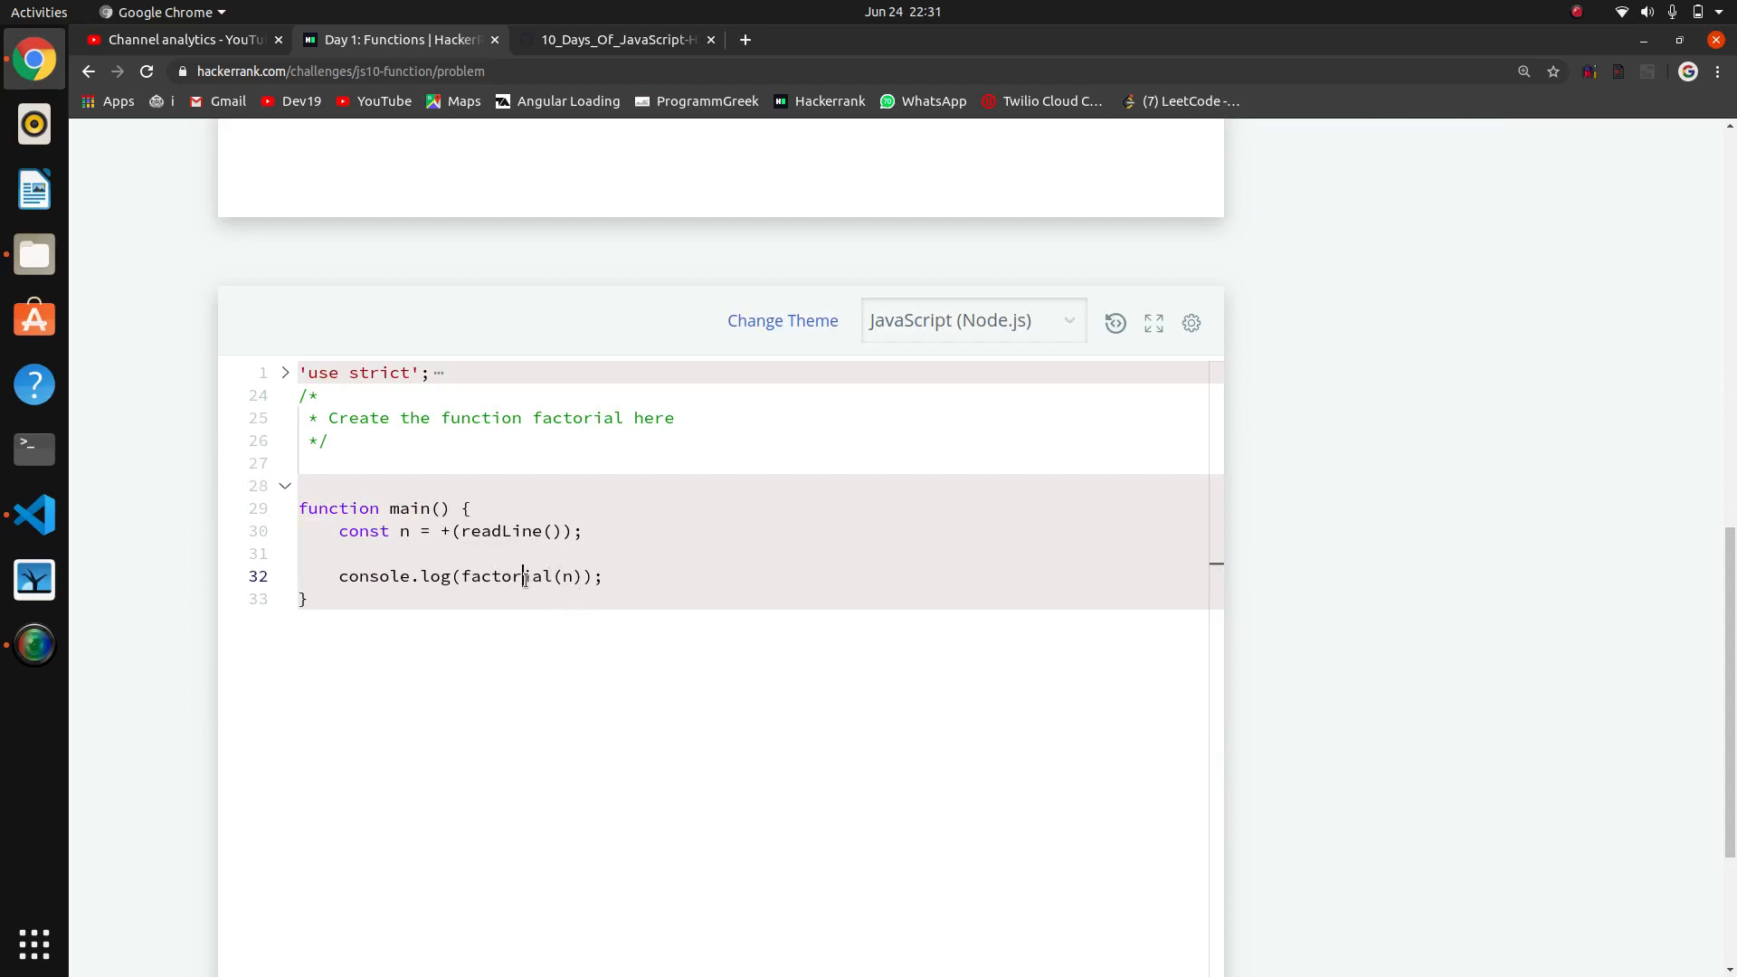
pyautogui.click(319, 463)
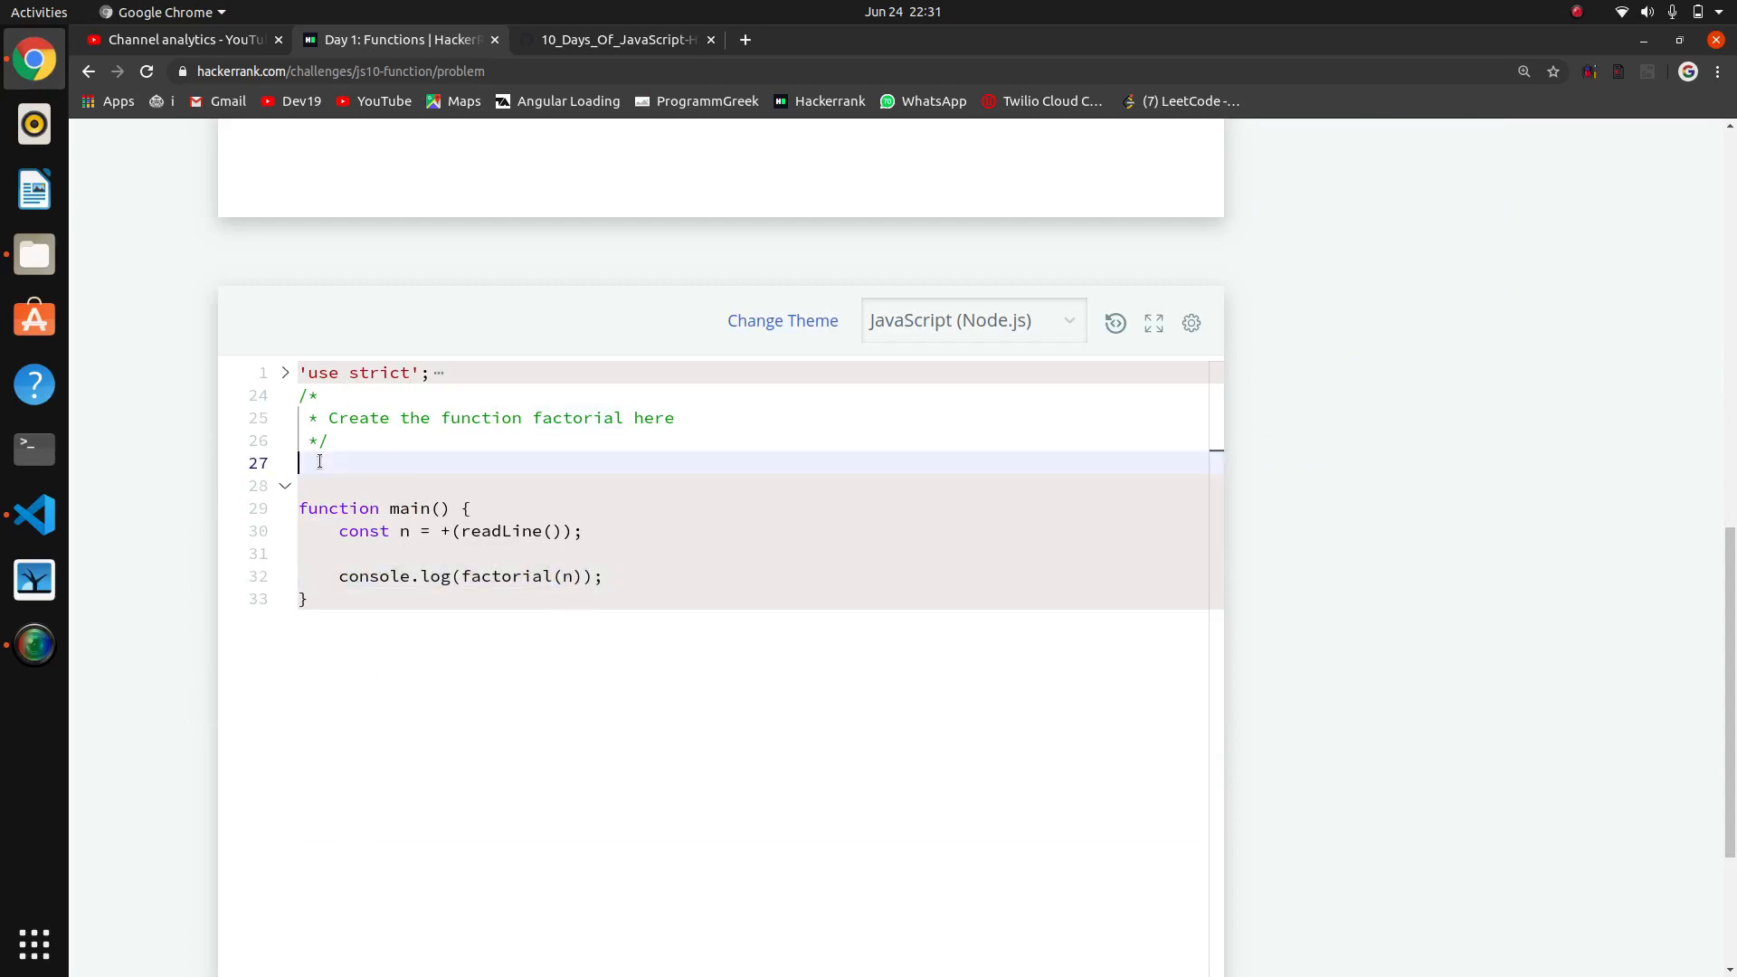
pyautogui.write('function')
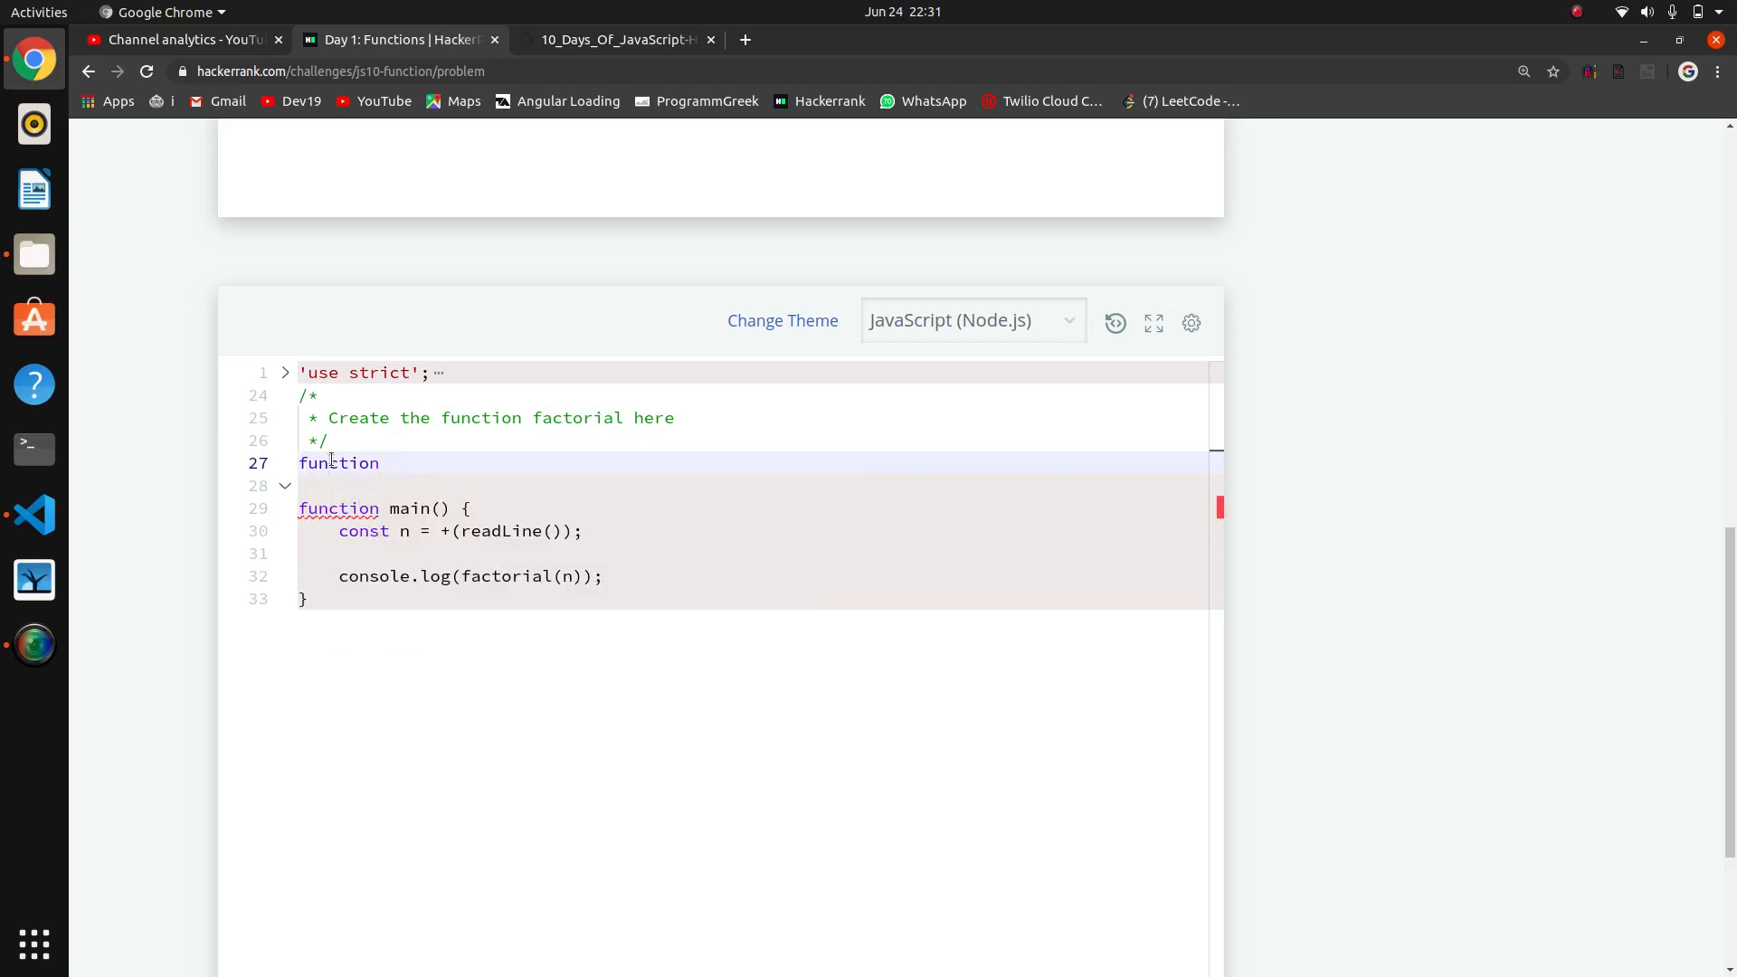
pyautogui.write('fac')
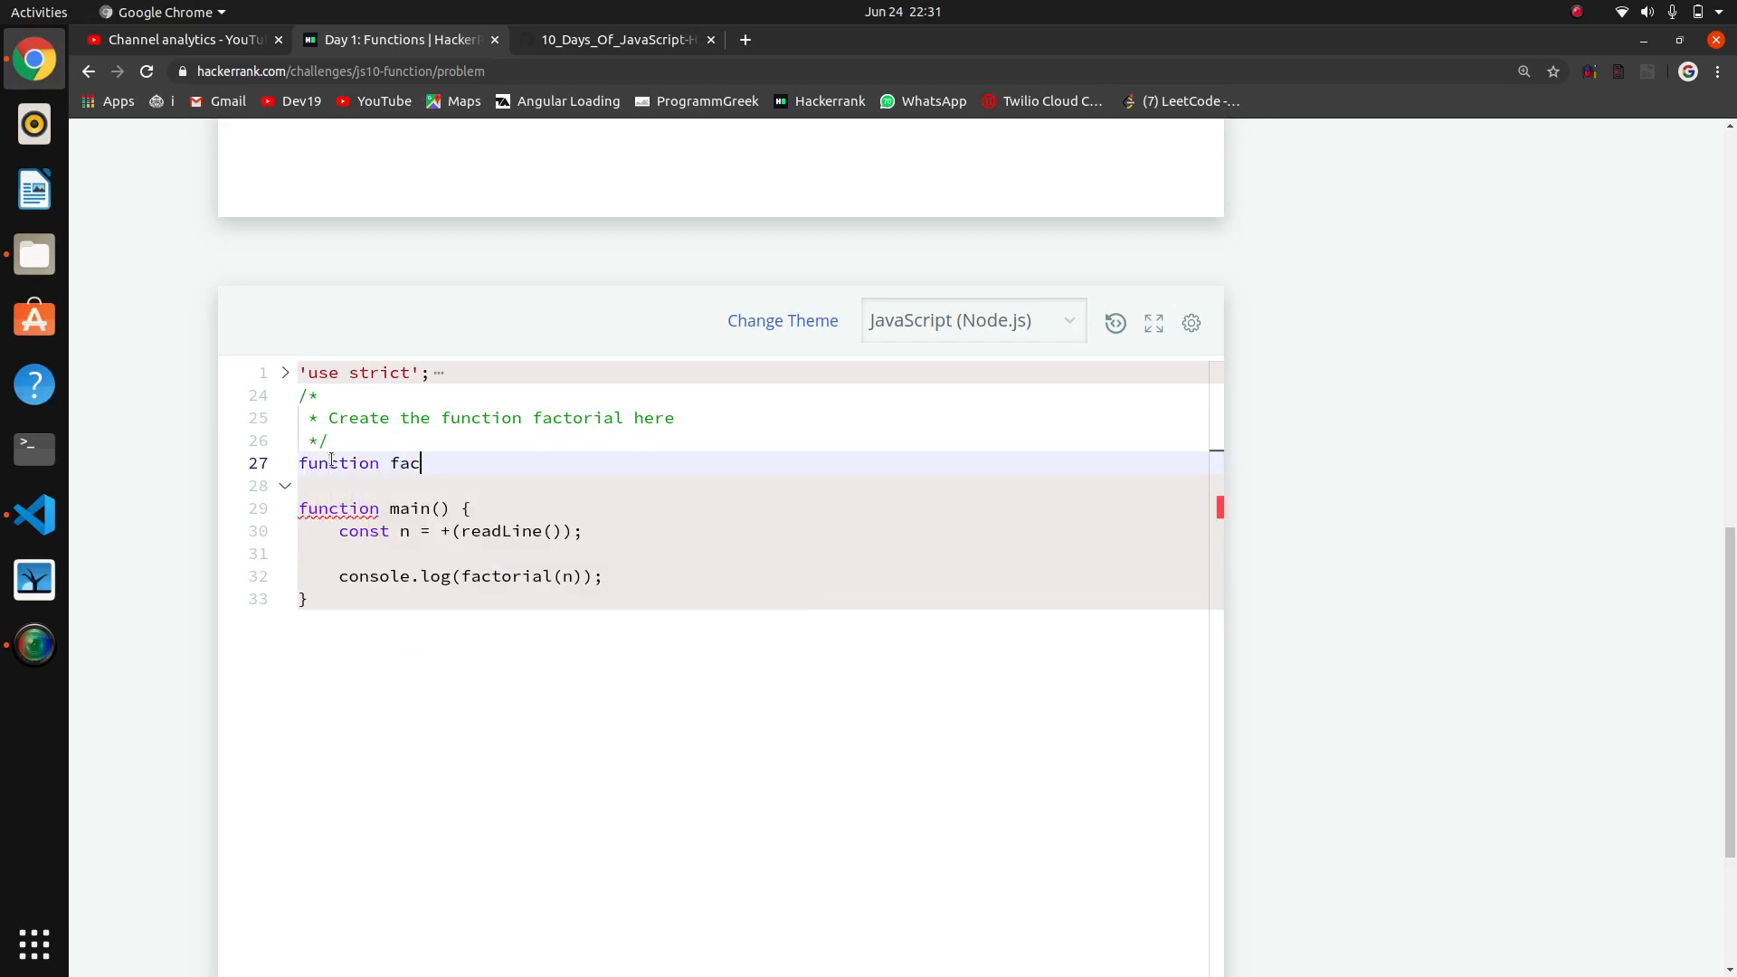
pyautogui.write('toria;')
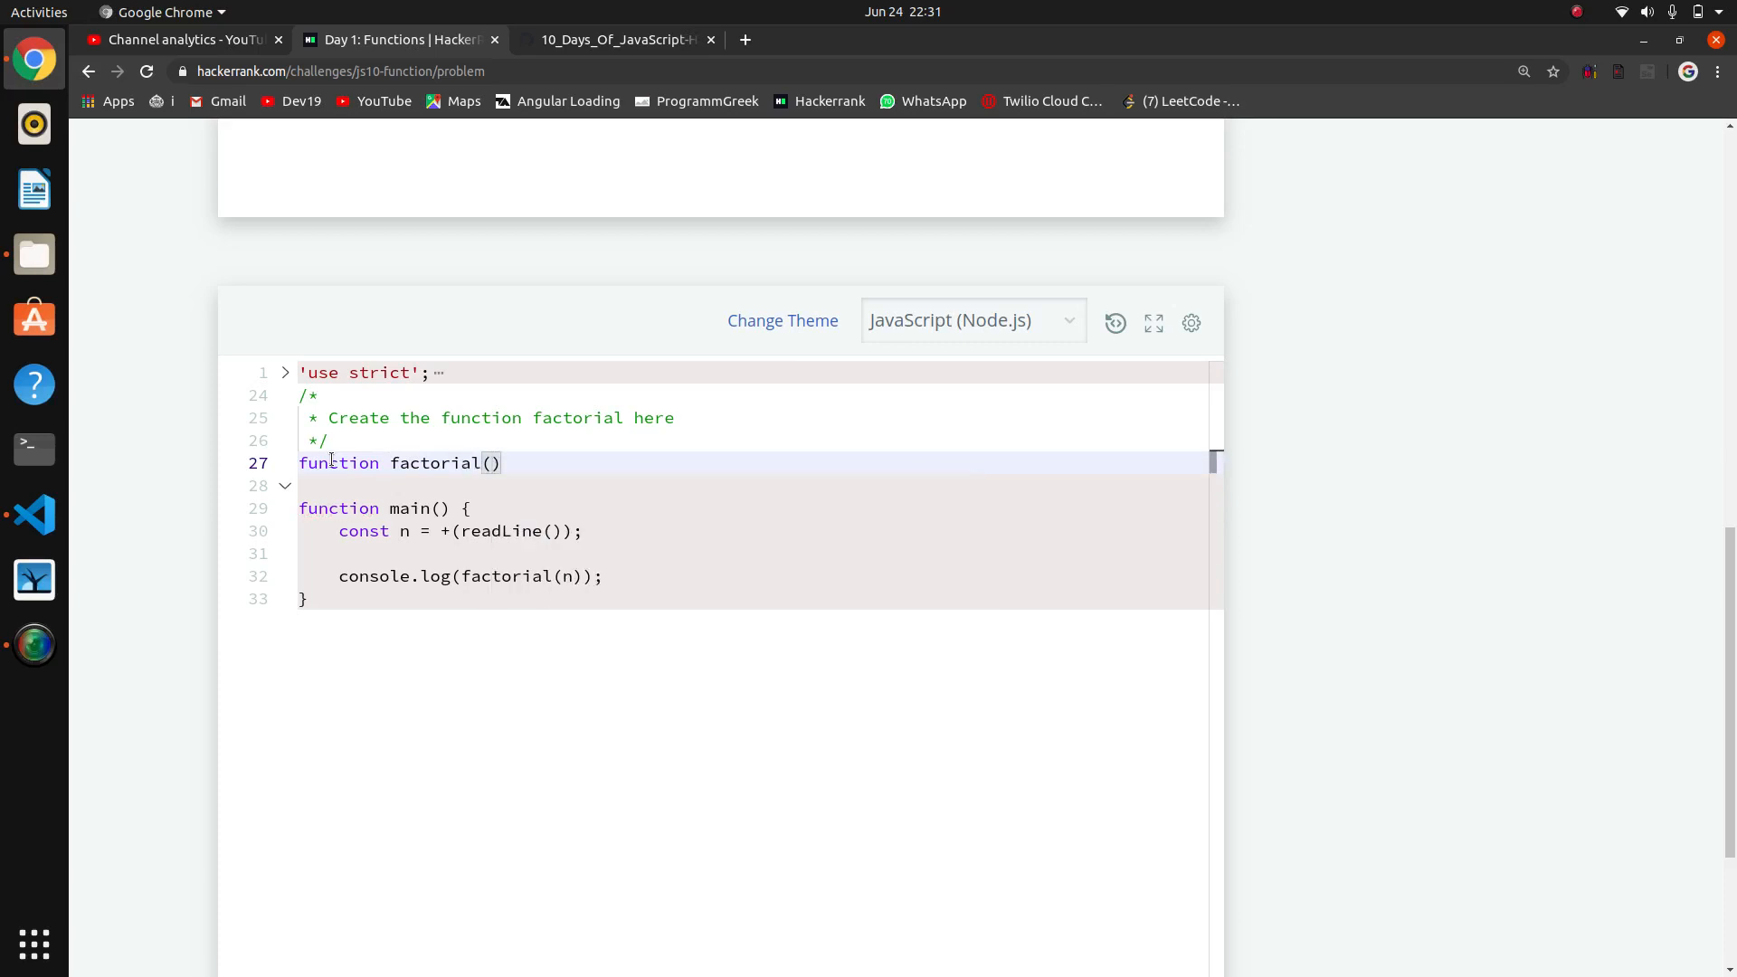
pyautogui.write('n')
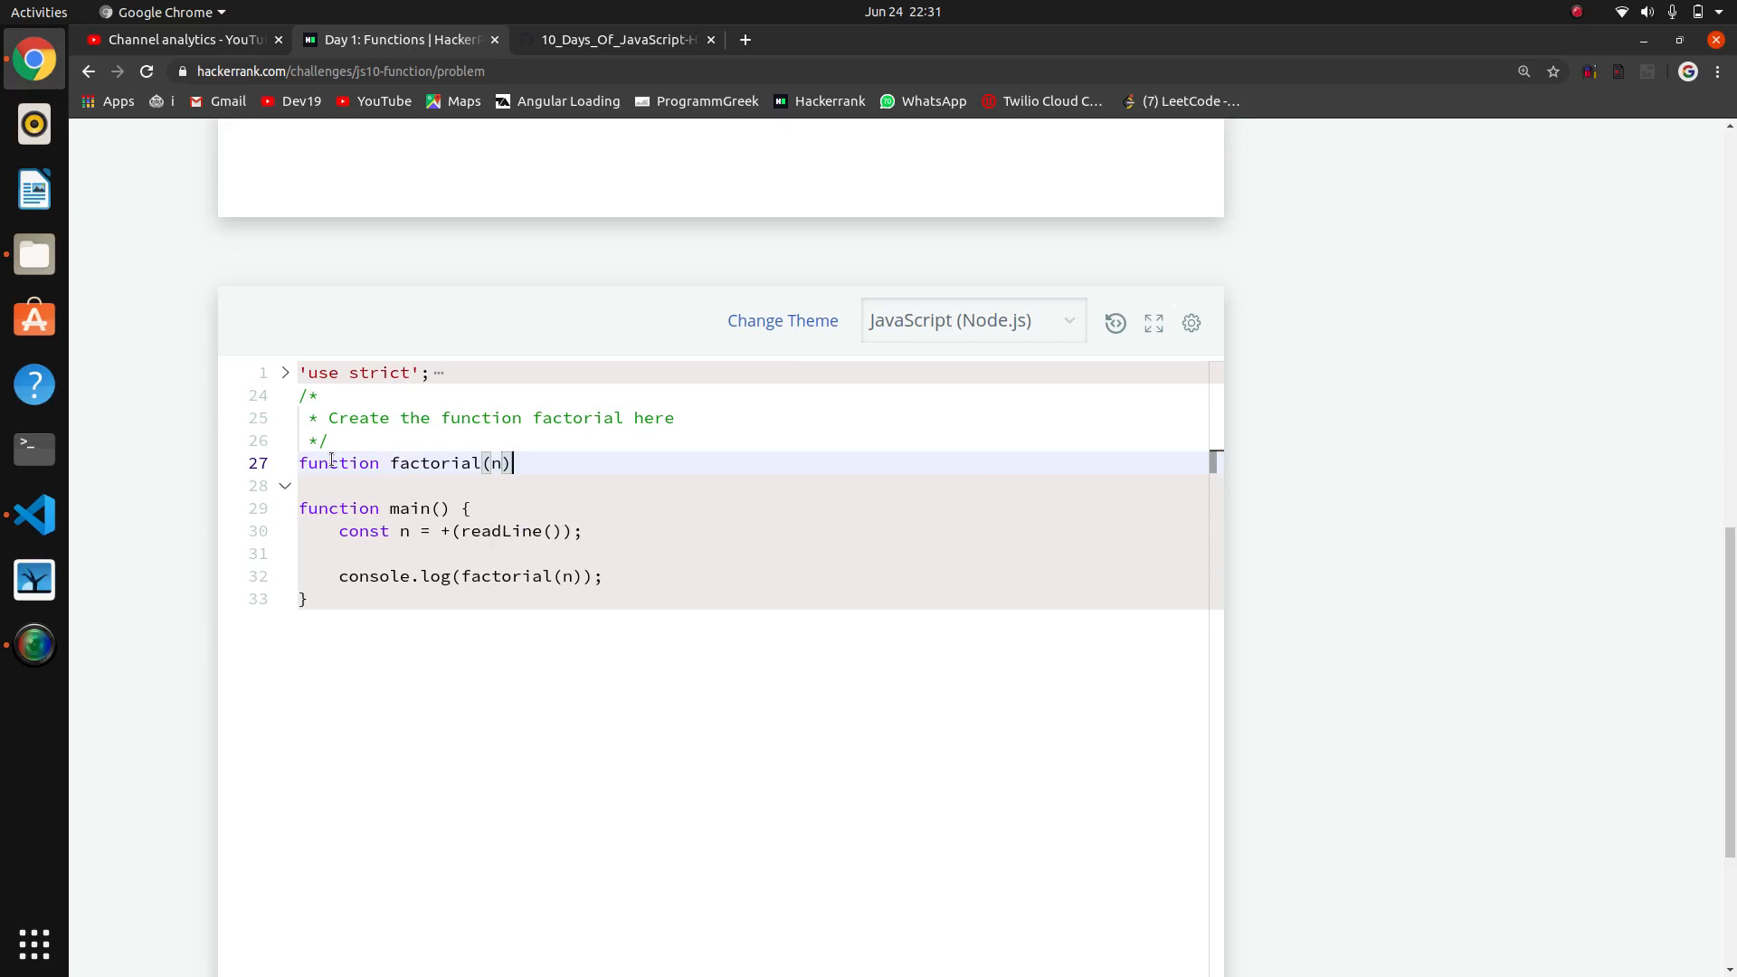
pyautogui.press('Enter')
pyautogui.write('{')
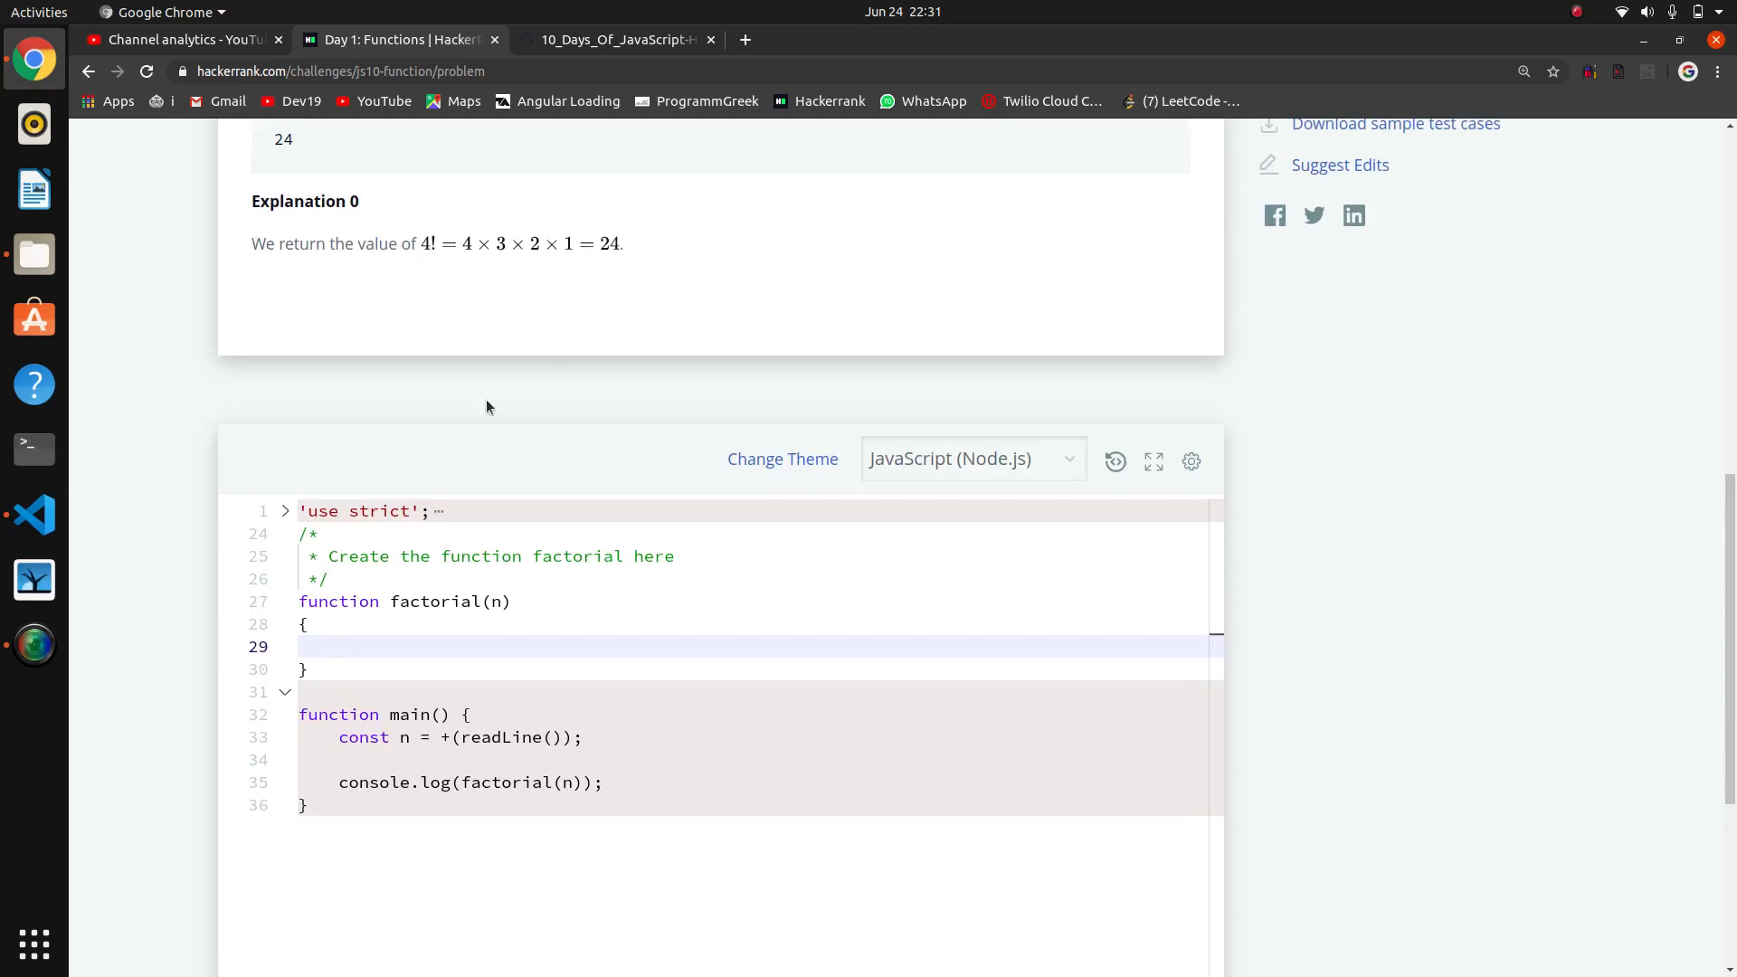
# Write the recursive line 'return n*factorial(n-1)' inside the factorial(n) body
pyautogui.click(361, 647)
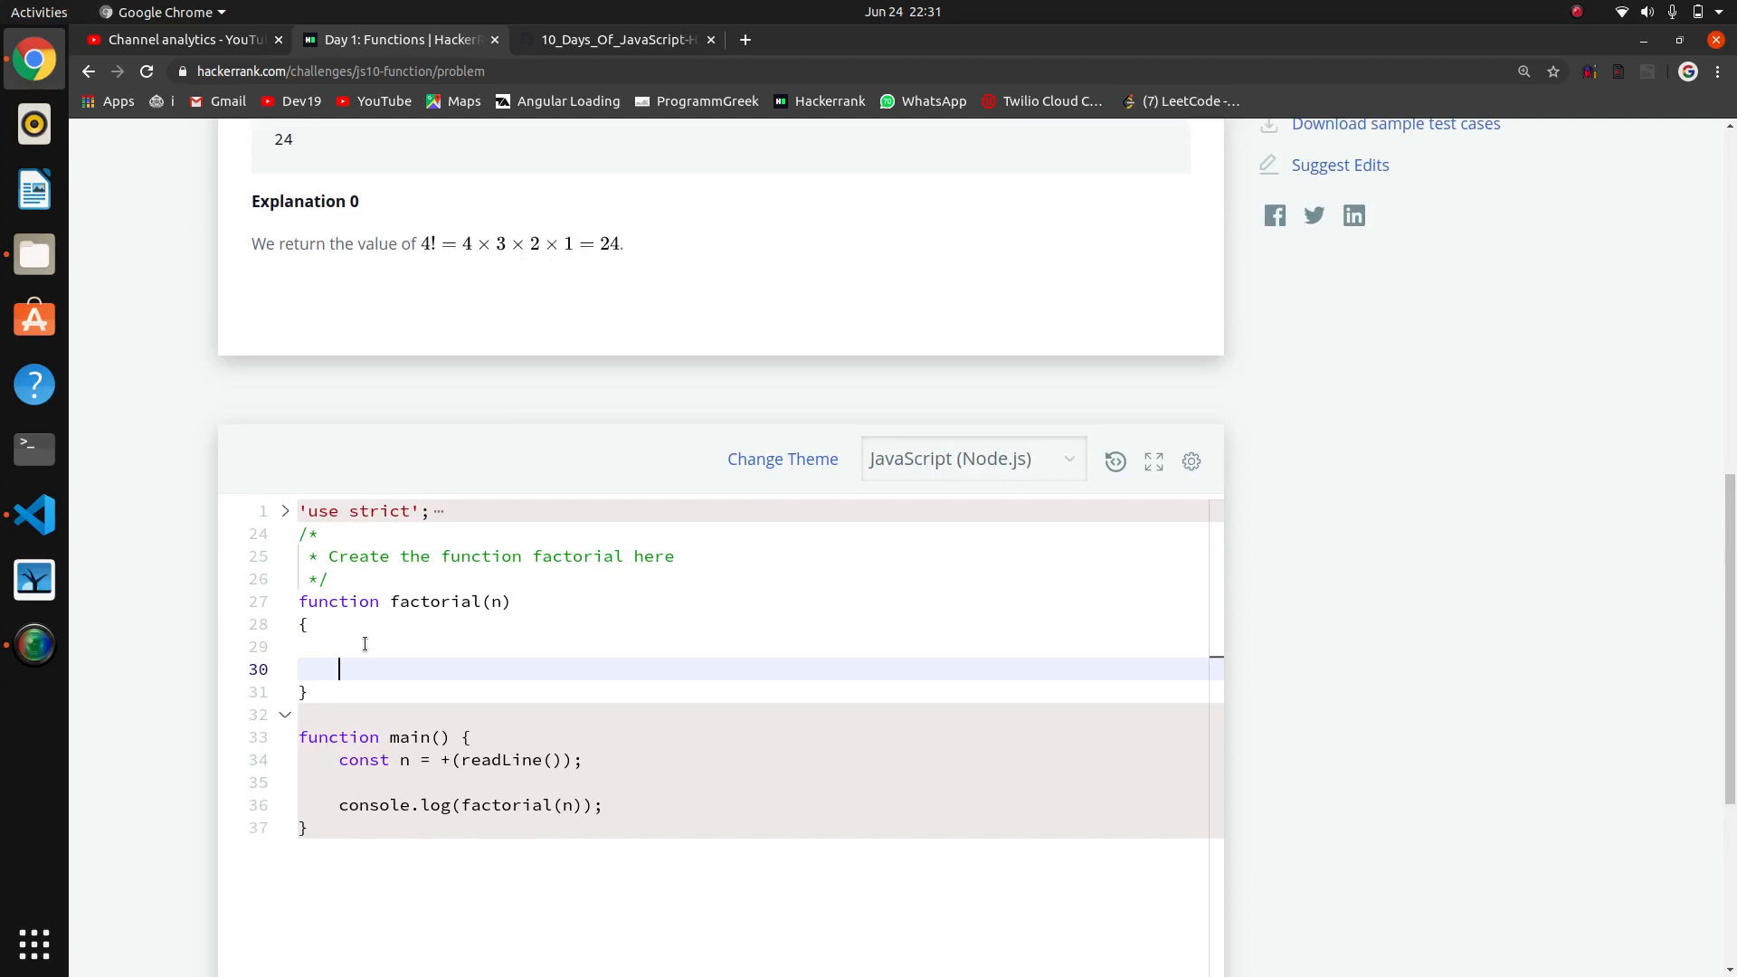
pyautogui.write('return')
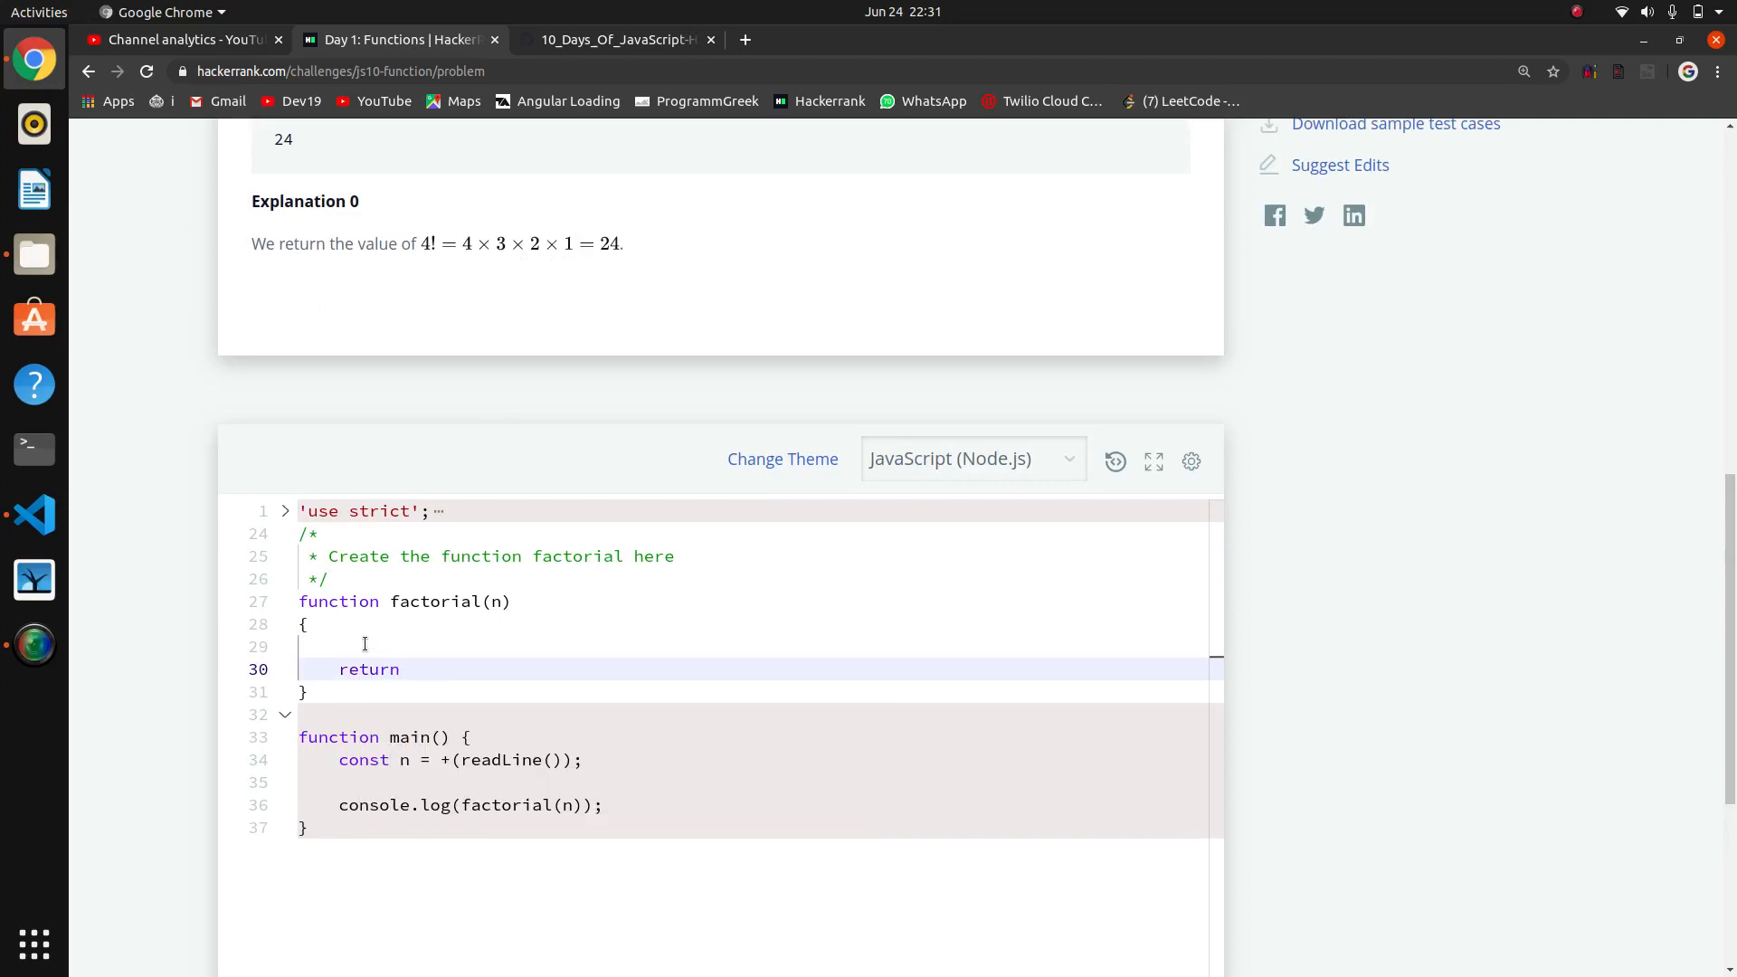
pyautogui.write('n*')
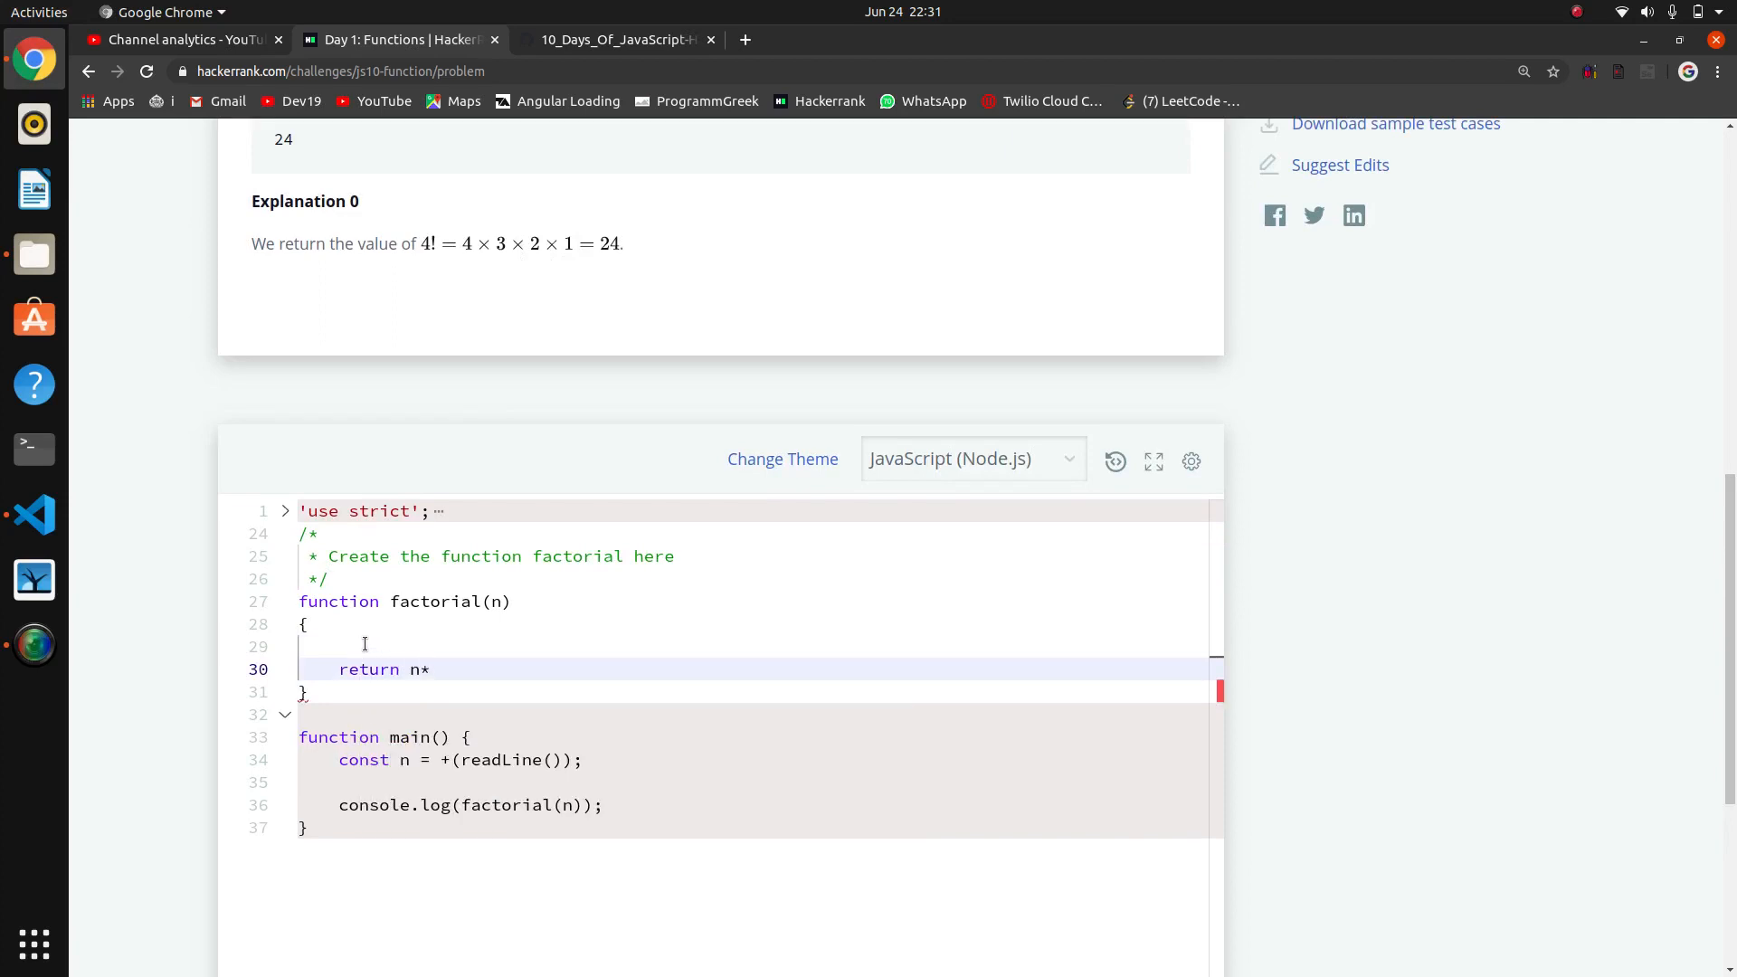
pyautogui.moveTo(504, 197)
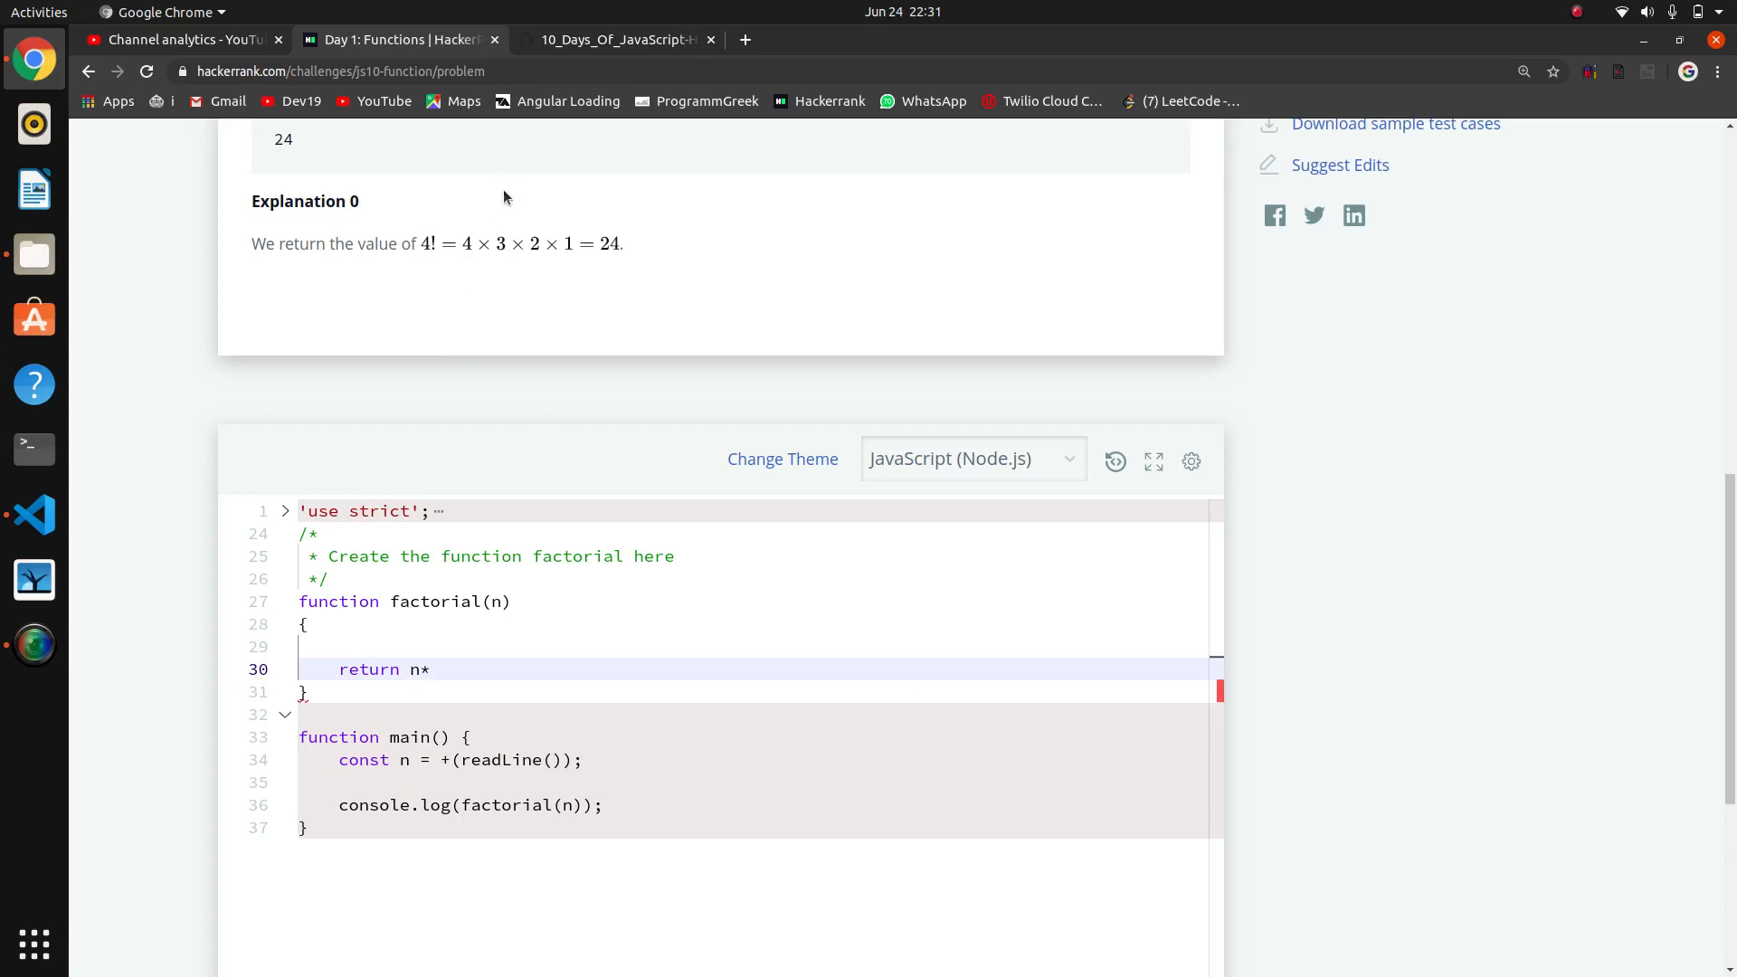
pyautogui.moveTo(467, 248)
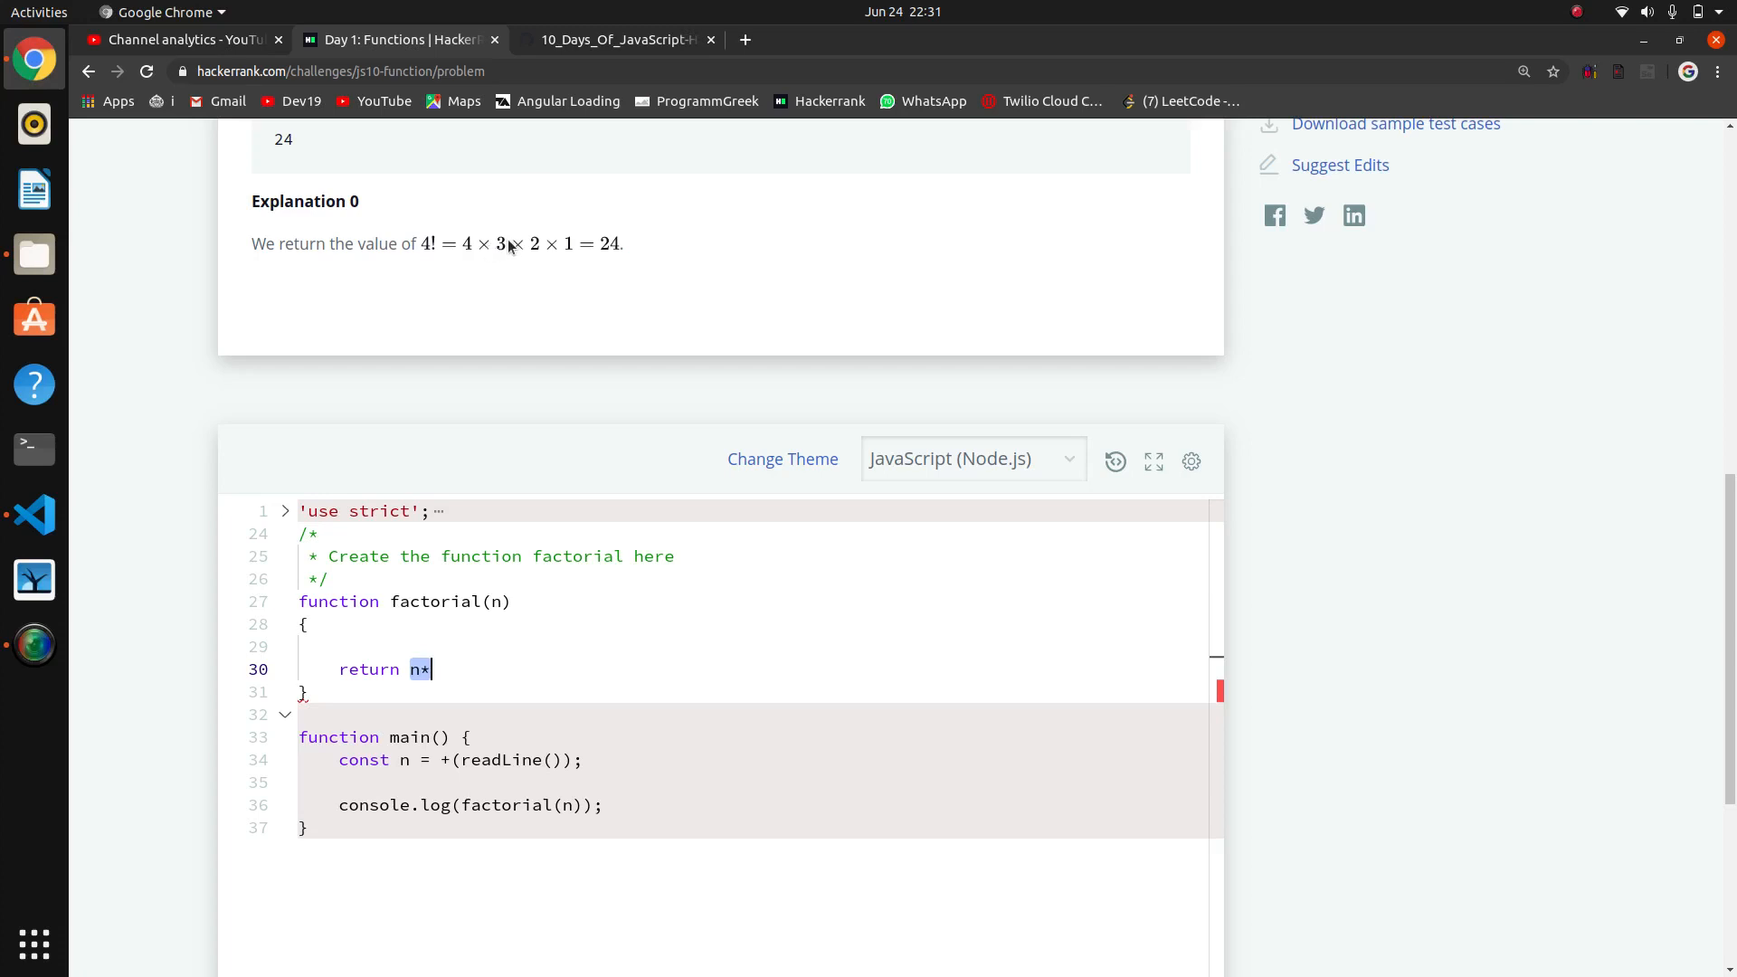
pyautogui.moveTo(504, 251)
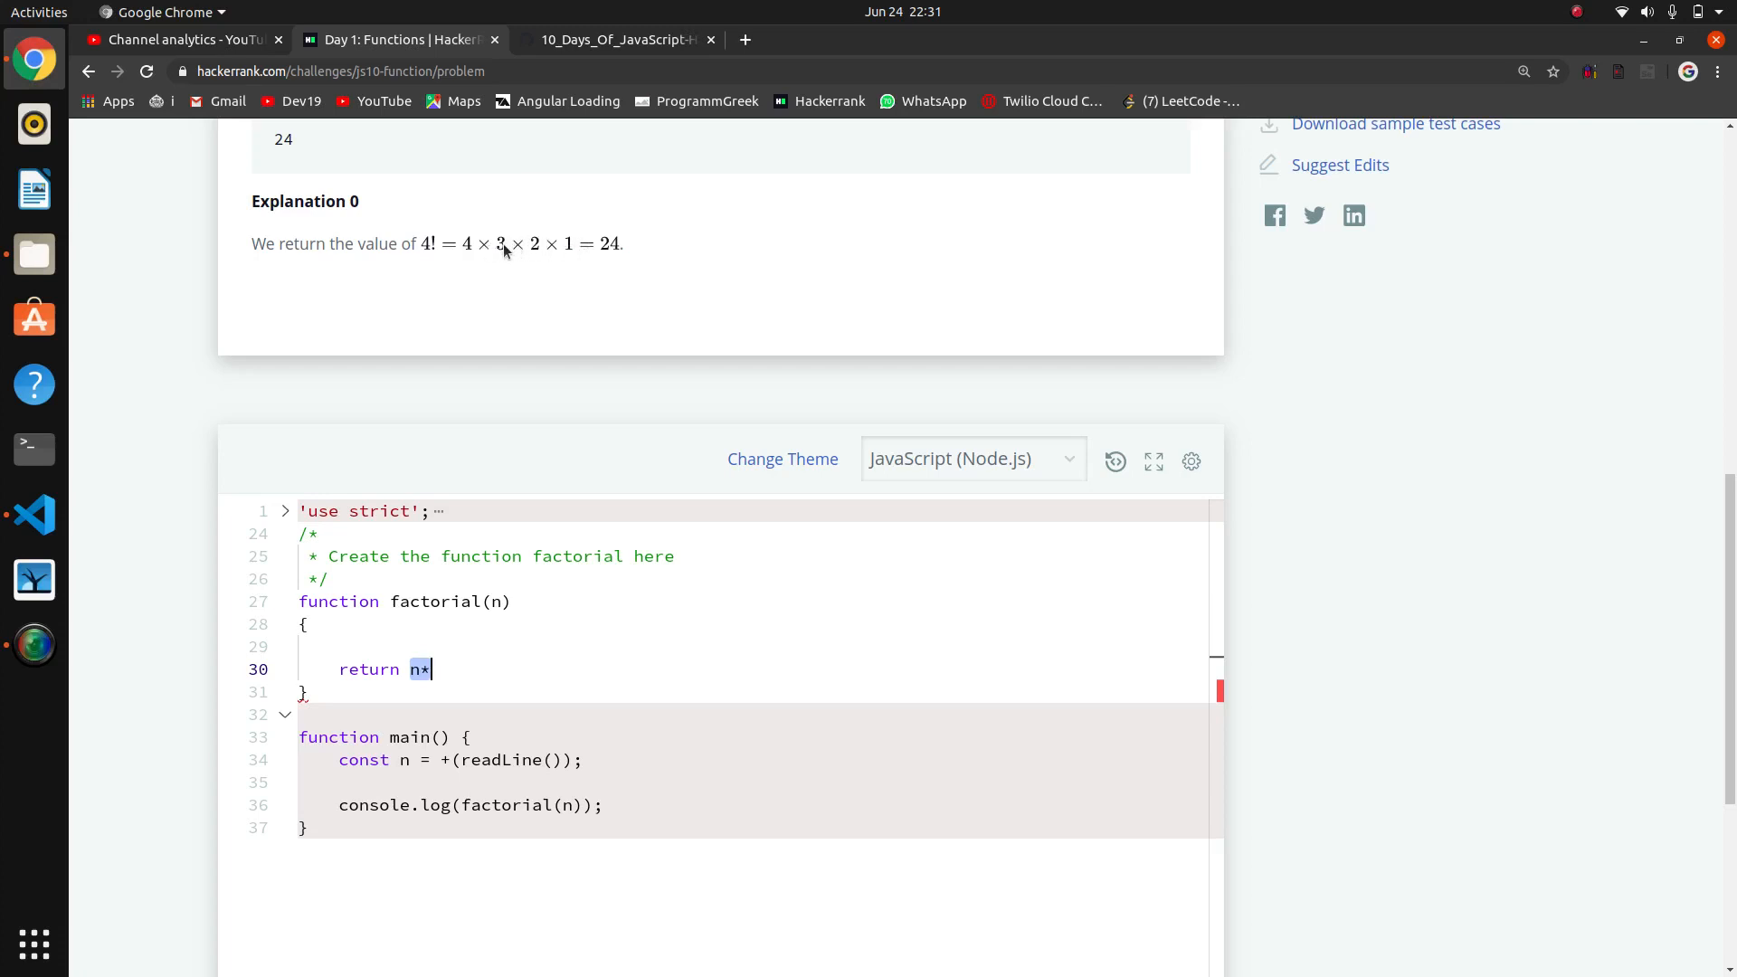
pyautogui.moveTo(454, 596)
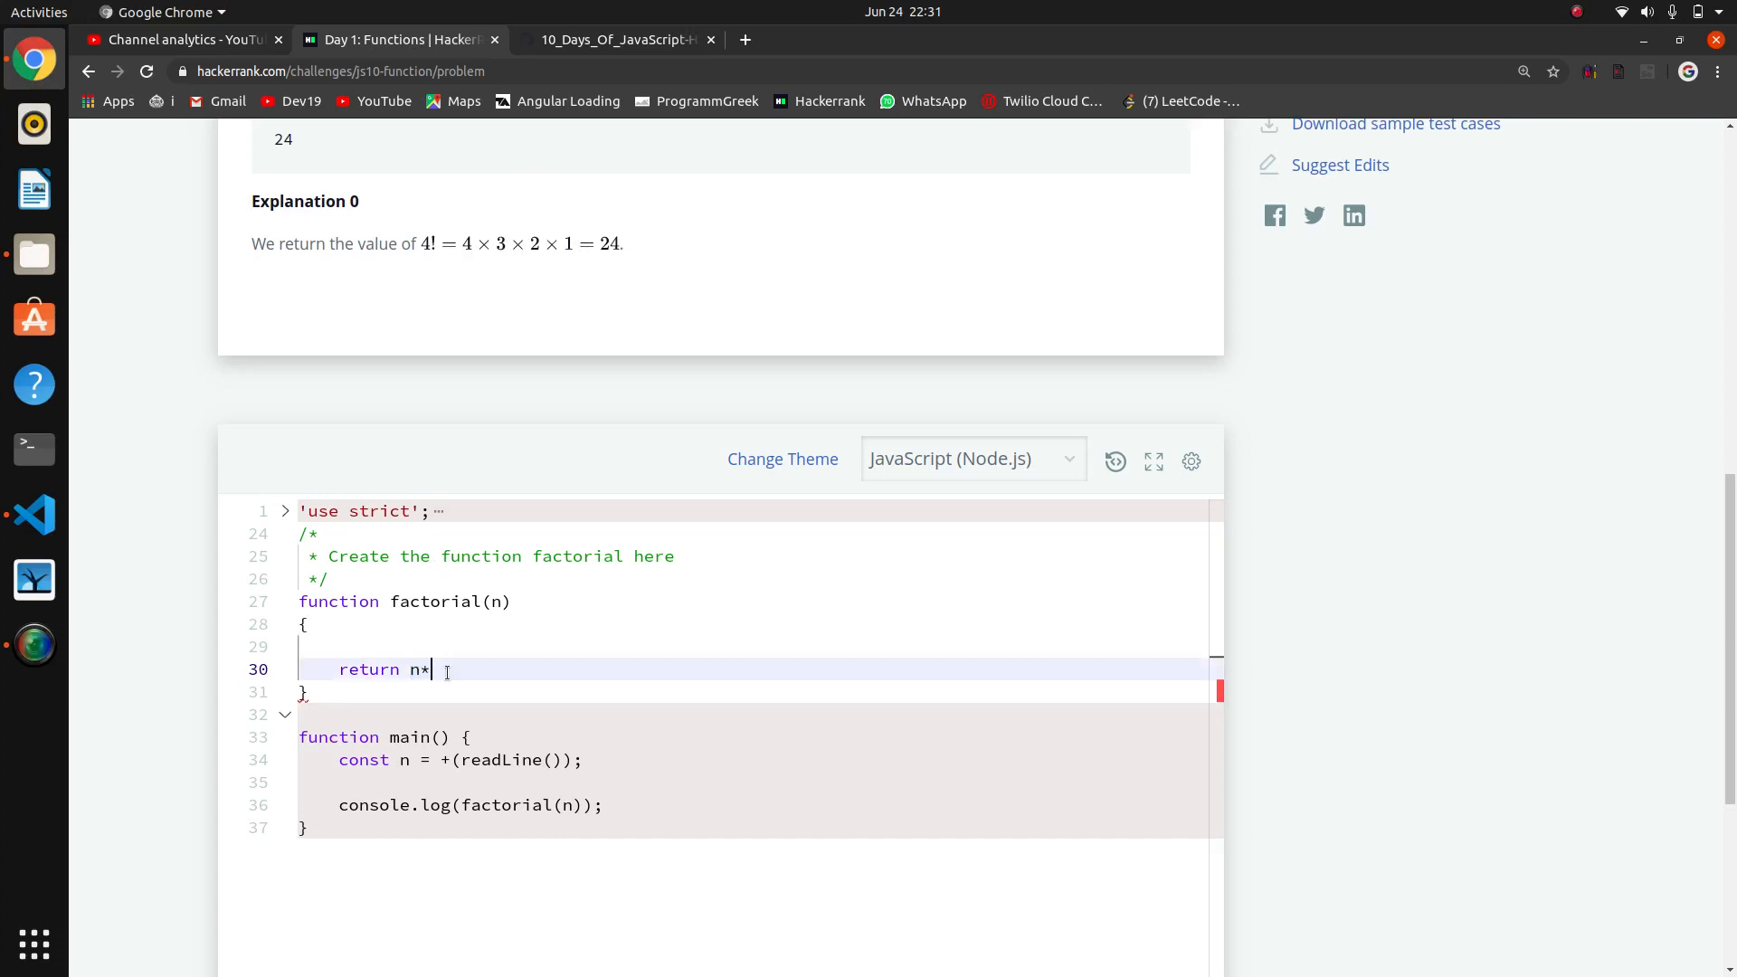
pyautogui.write('facto')
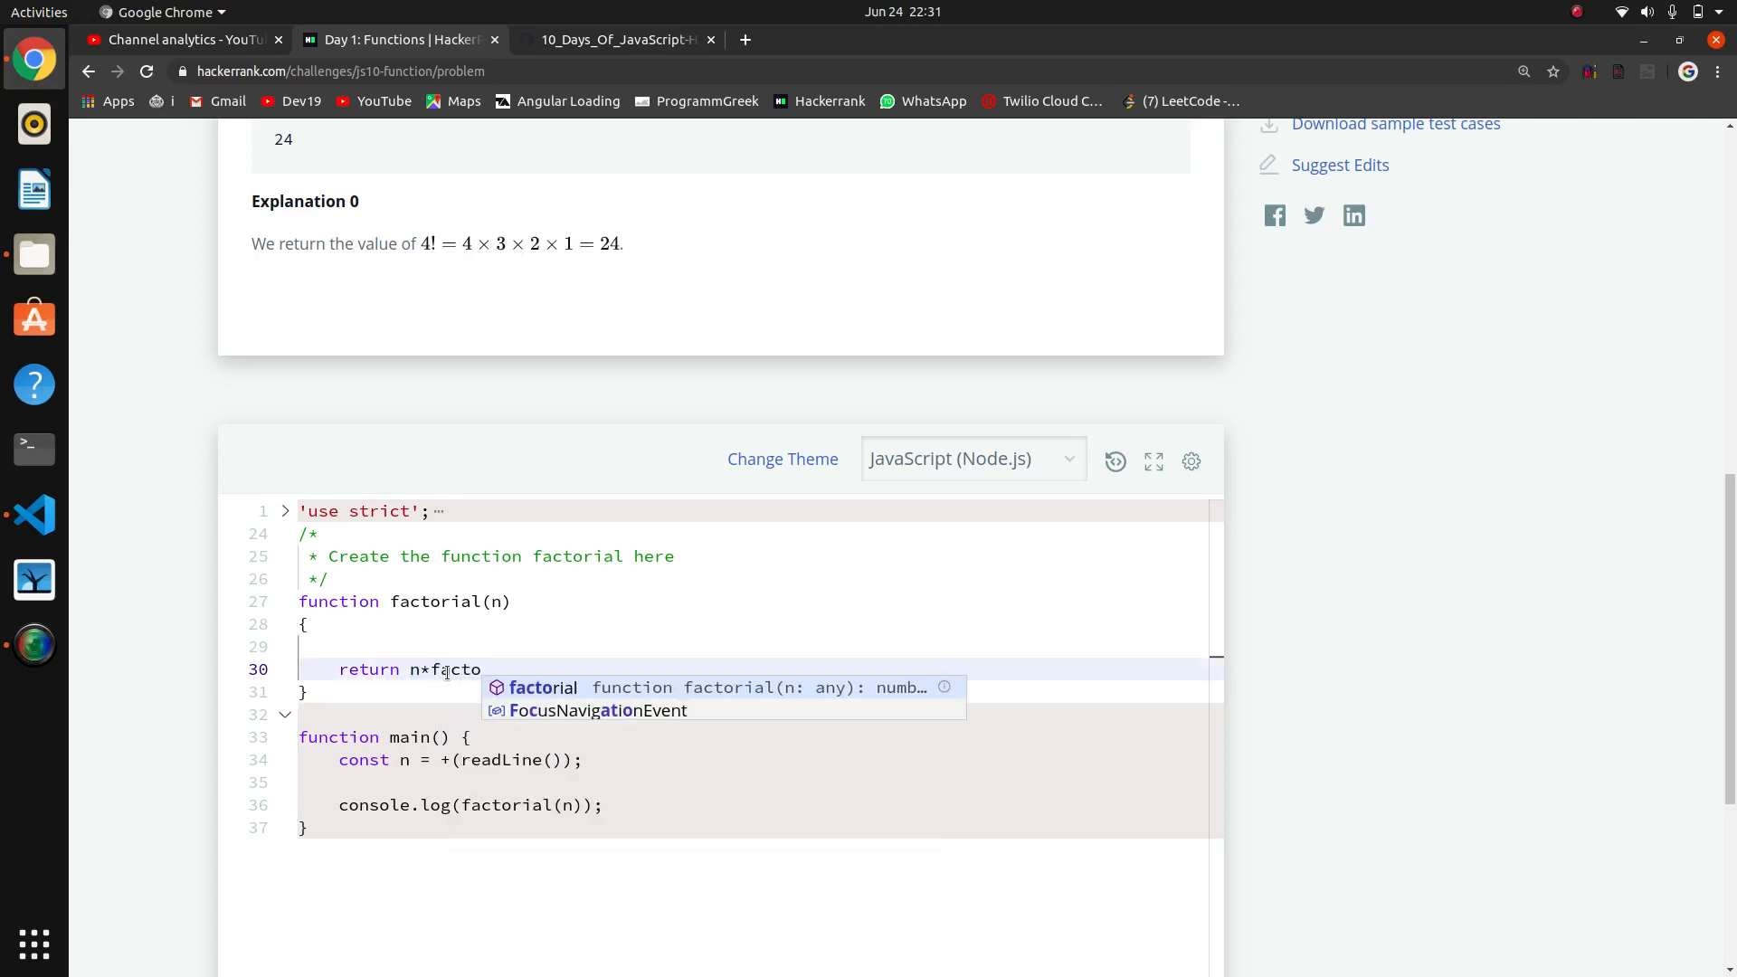
pyautogui.write('rial')
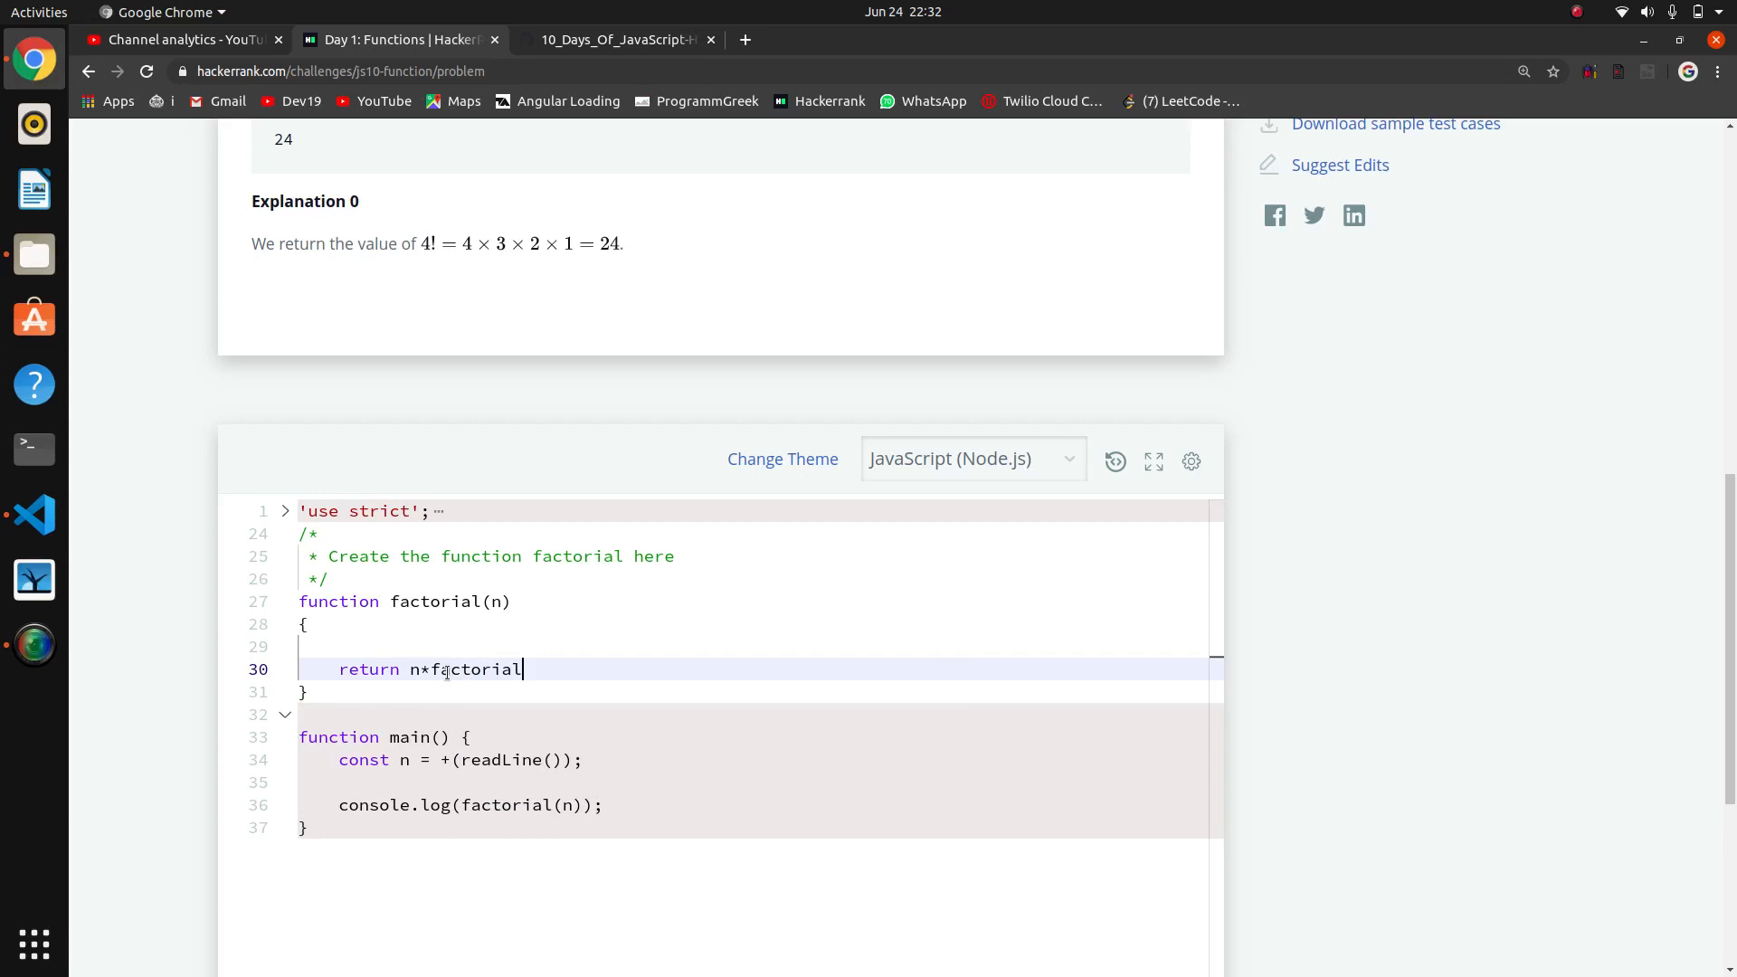
pyautogui.write('(n-1)')
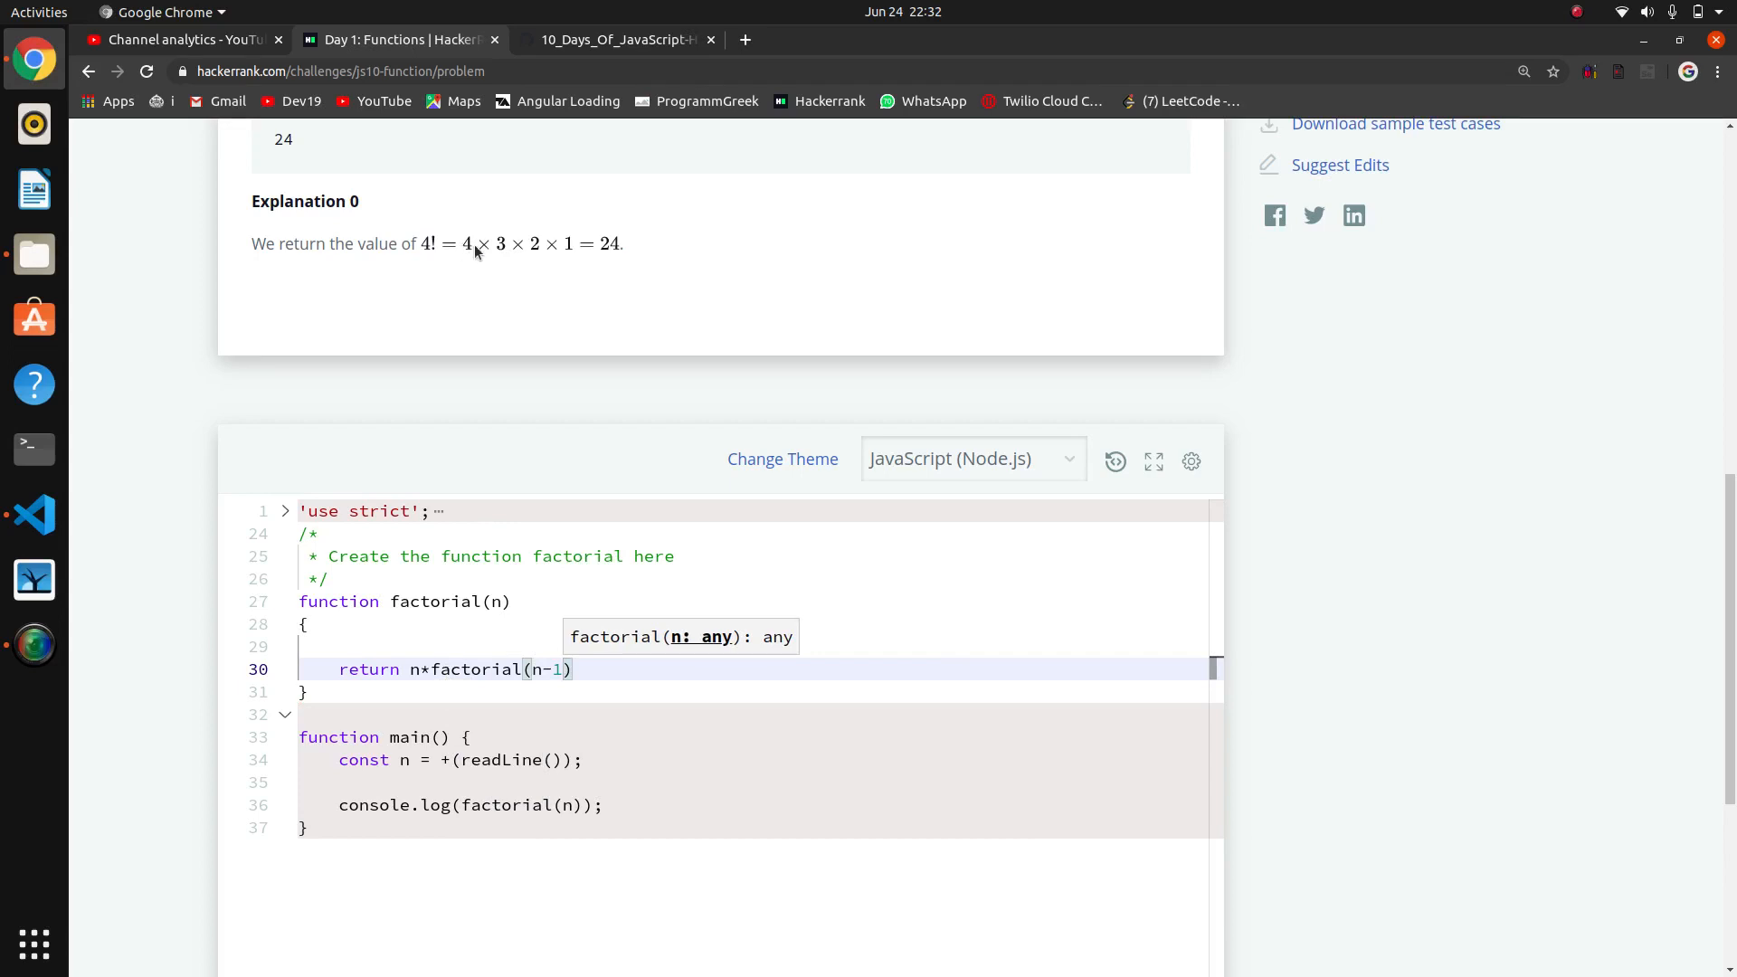
pyautogui.moveTo(498, 258)
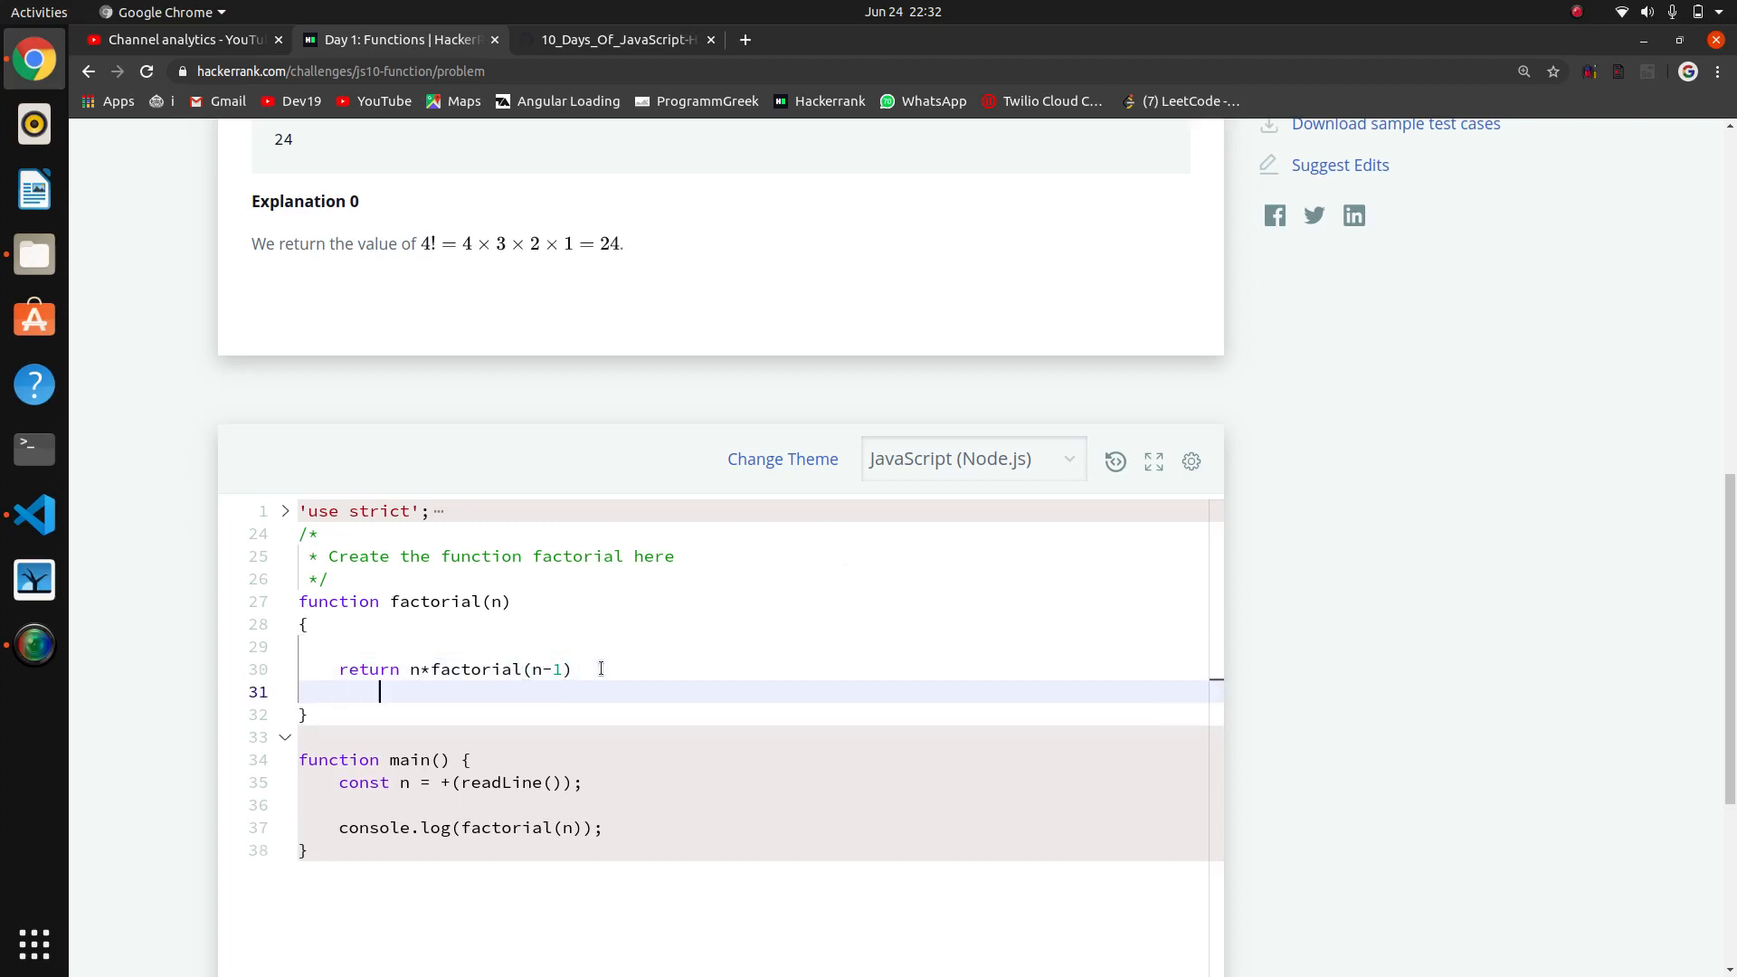
# Type the scratch expansion lines 4*3!, 4*3*2! and 4*3*2*1!=1 beneath the return
pyautogui.write('4')
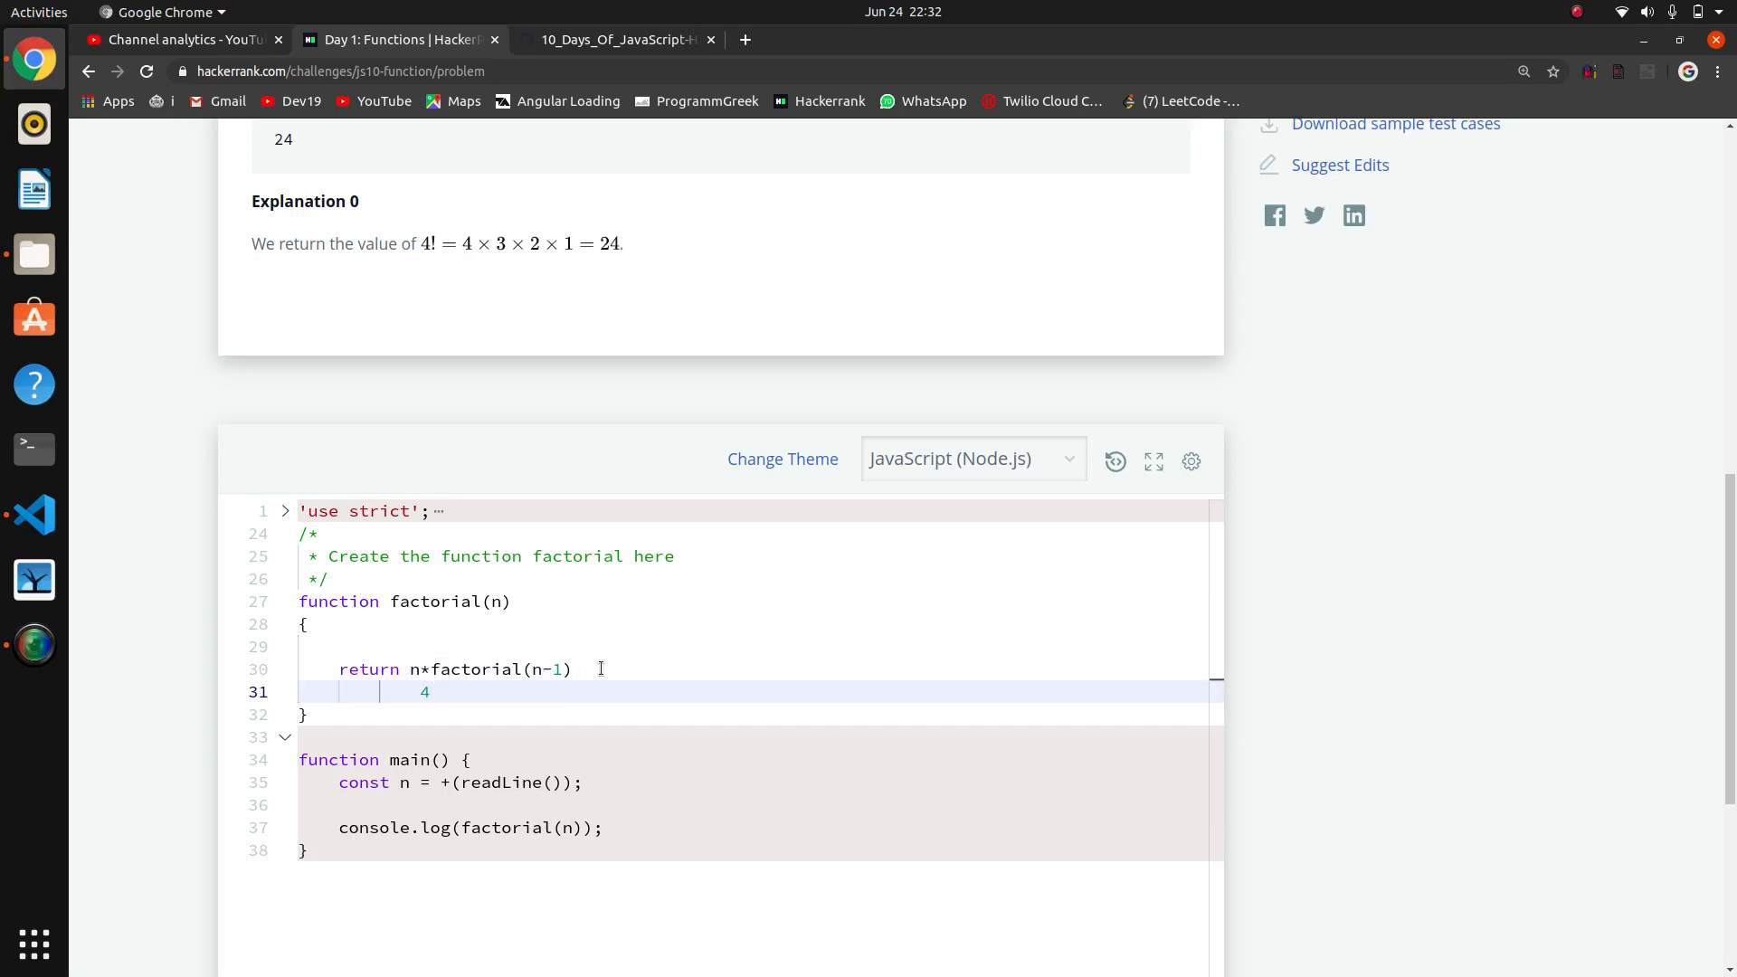
pyautogui.write('*3')
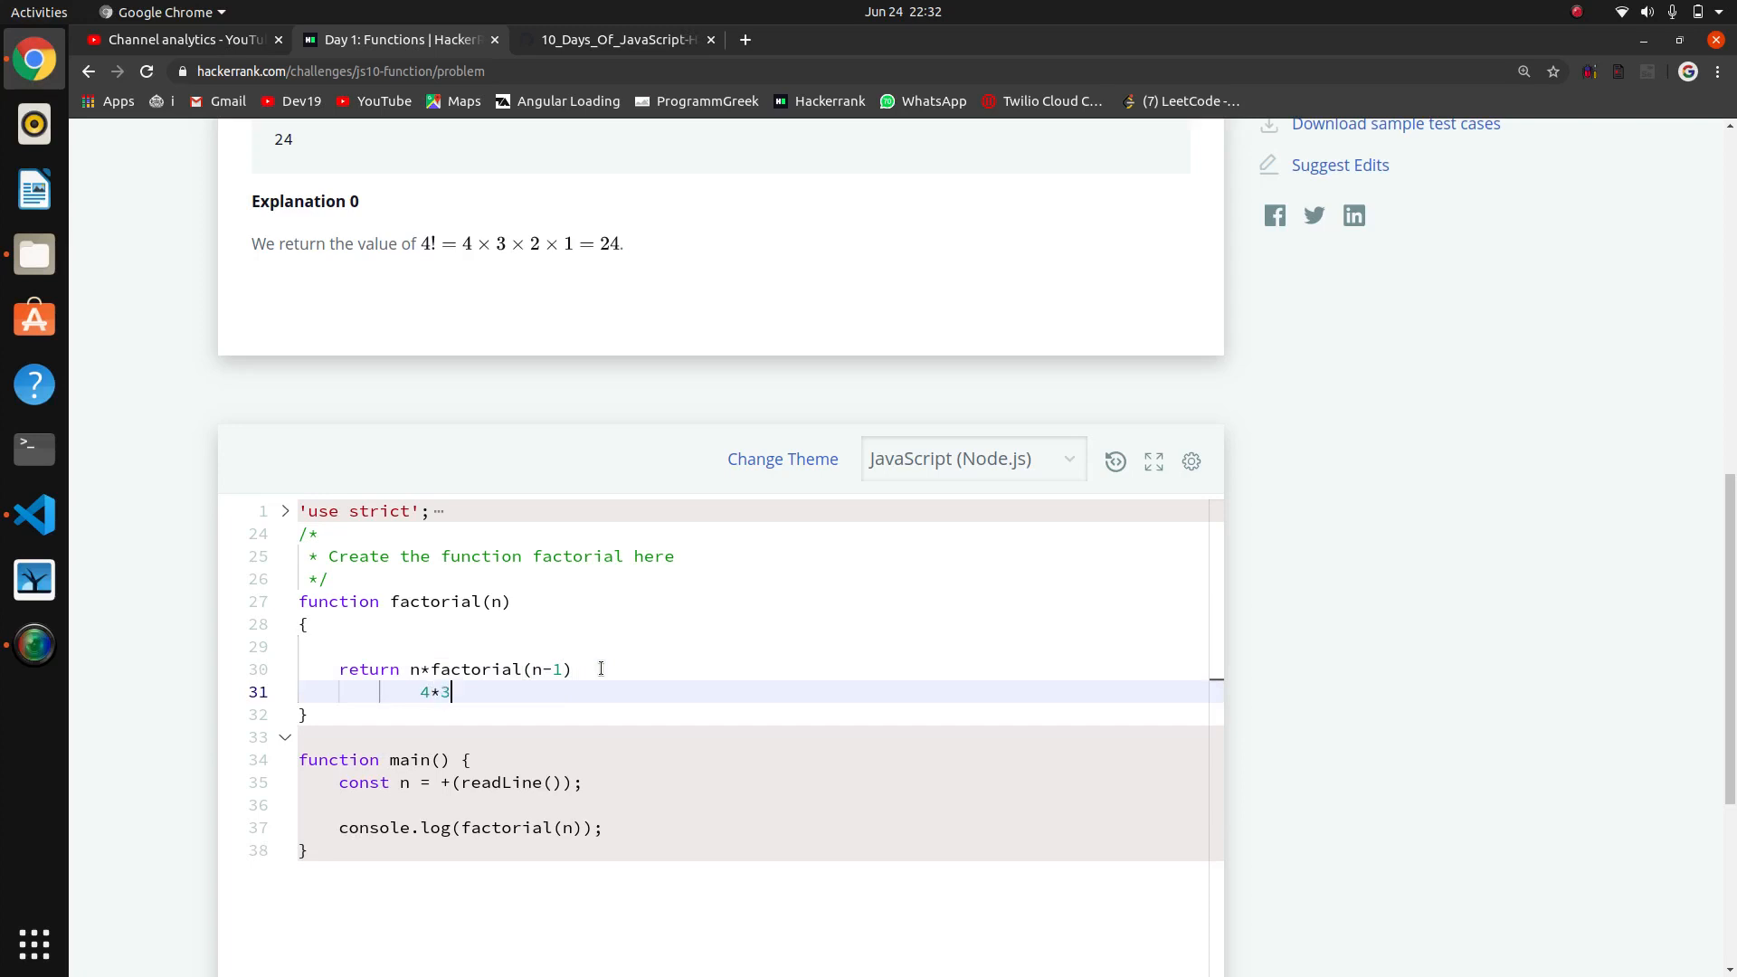
pyautogui.write('!')
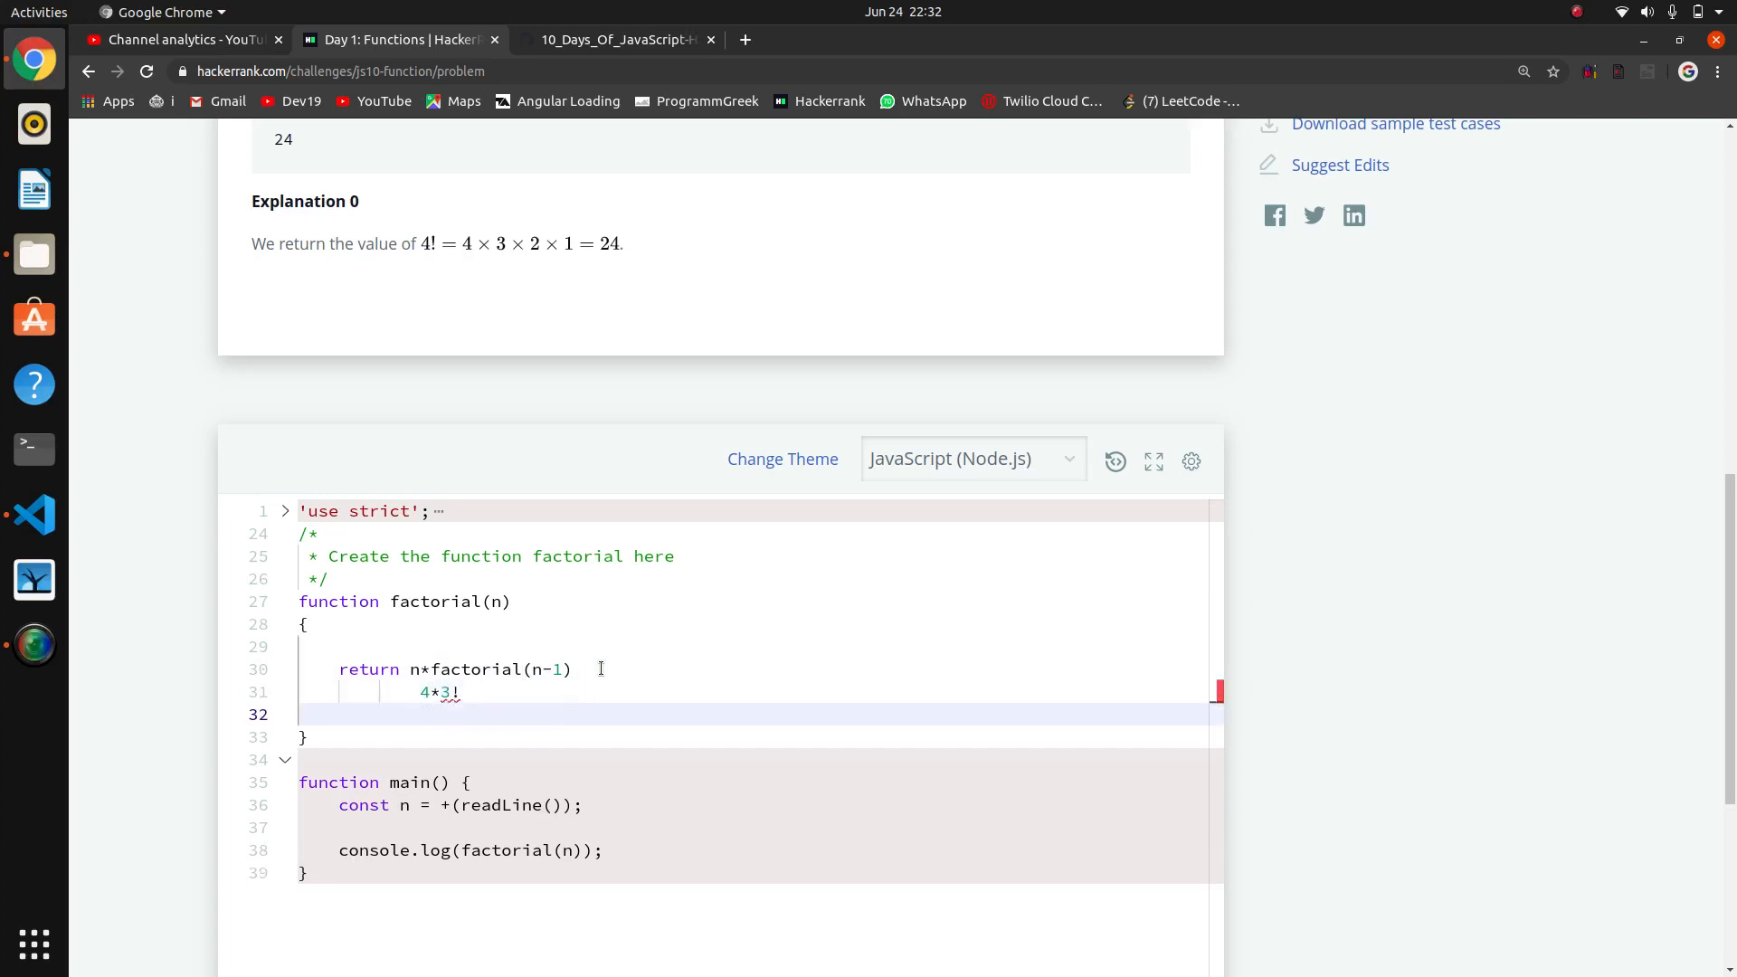
pyautogui.write('4')
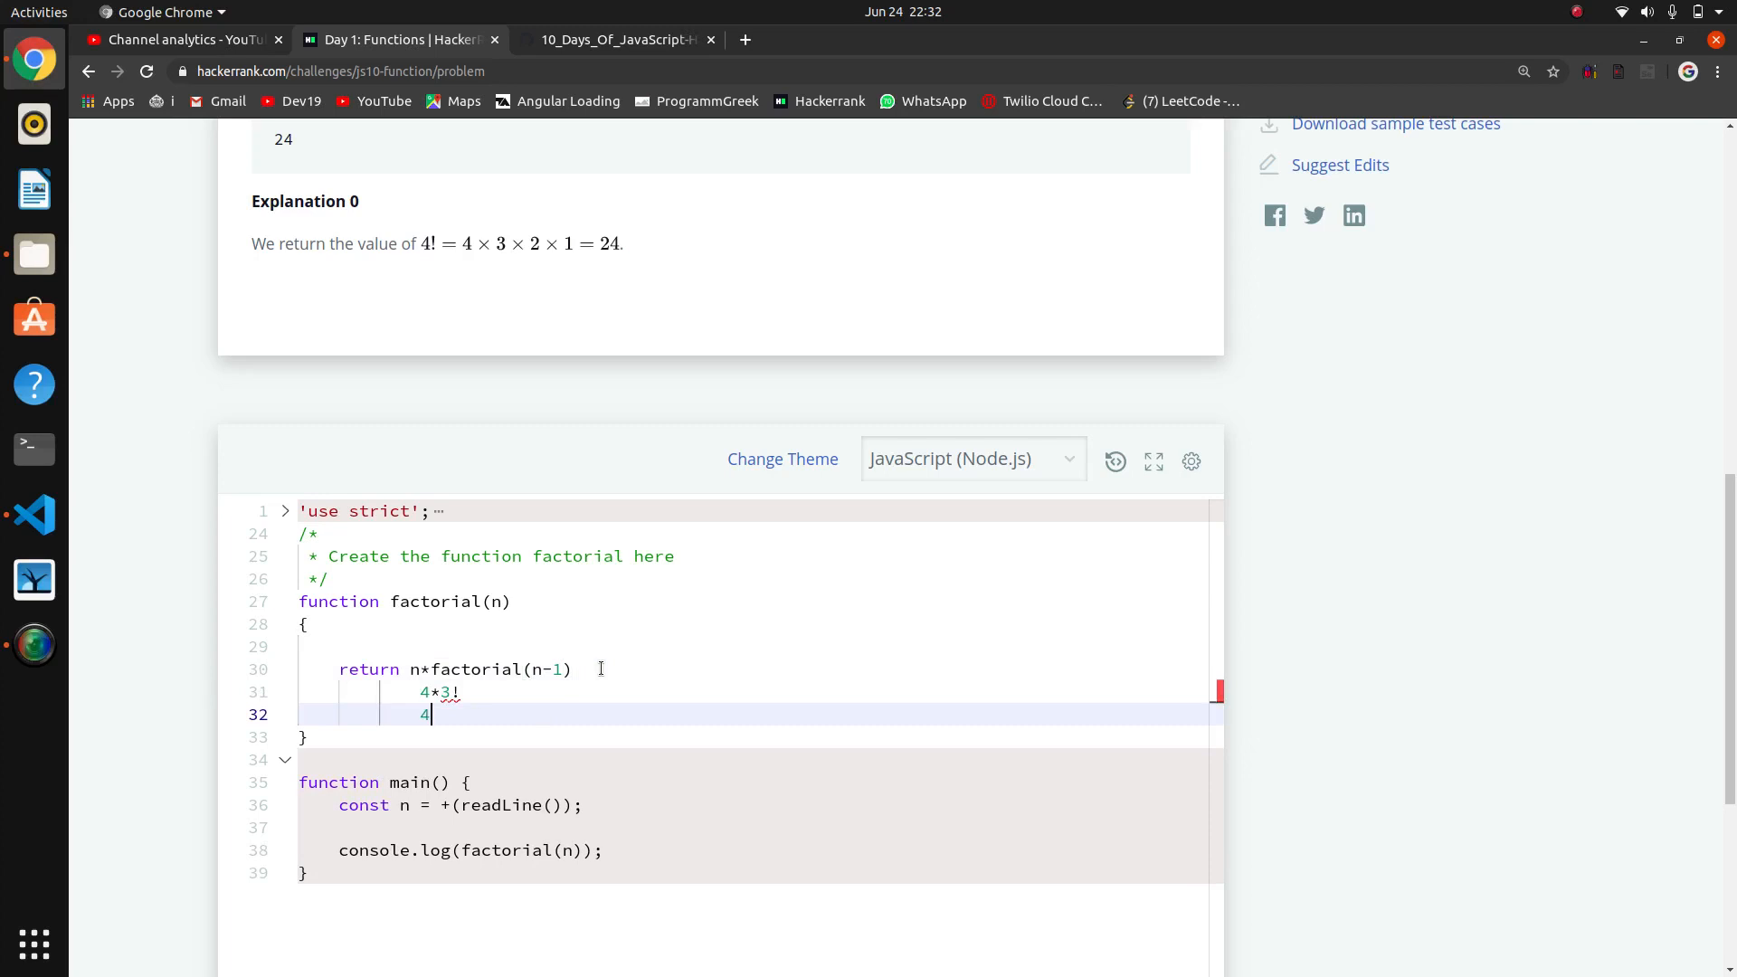
pyautogui.write('*3*2')
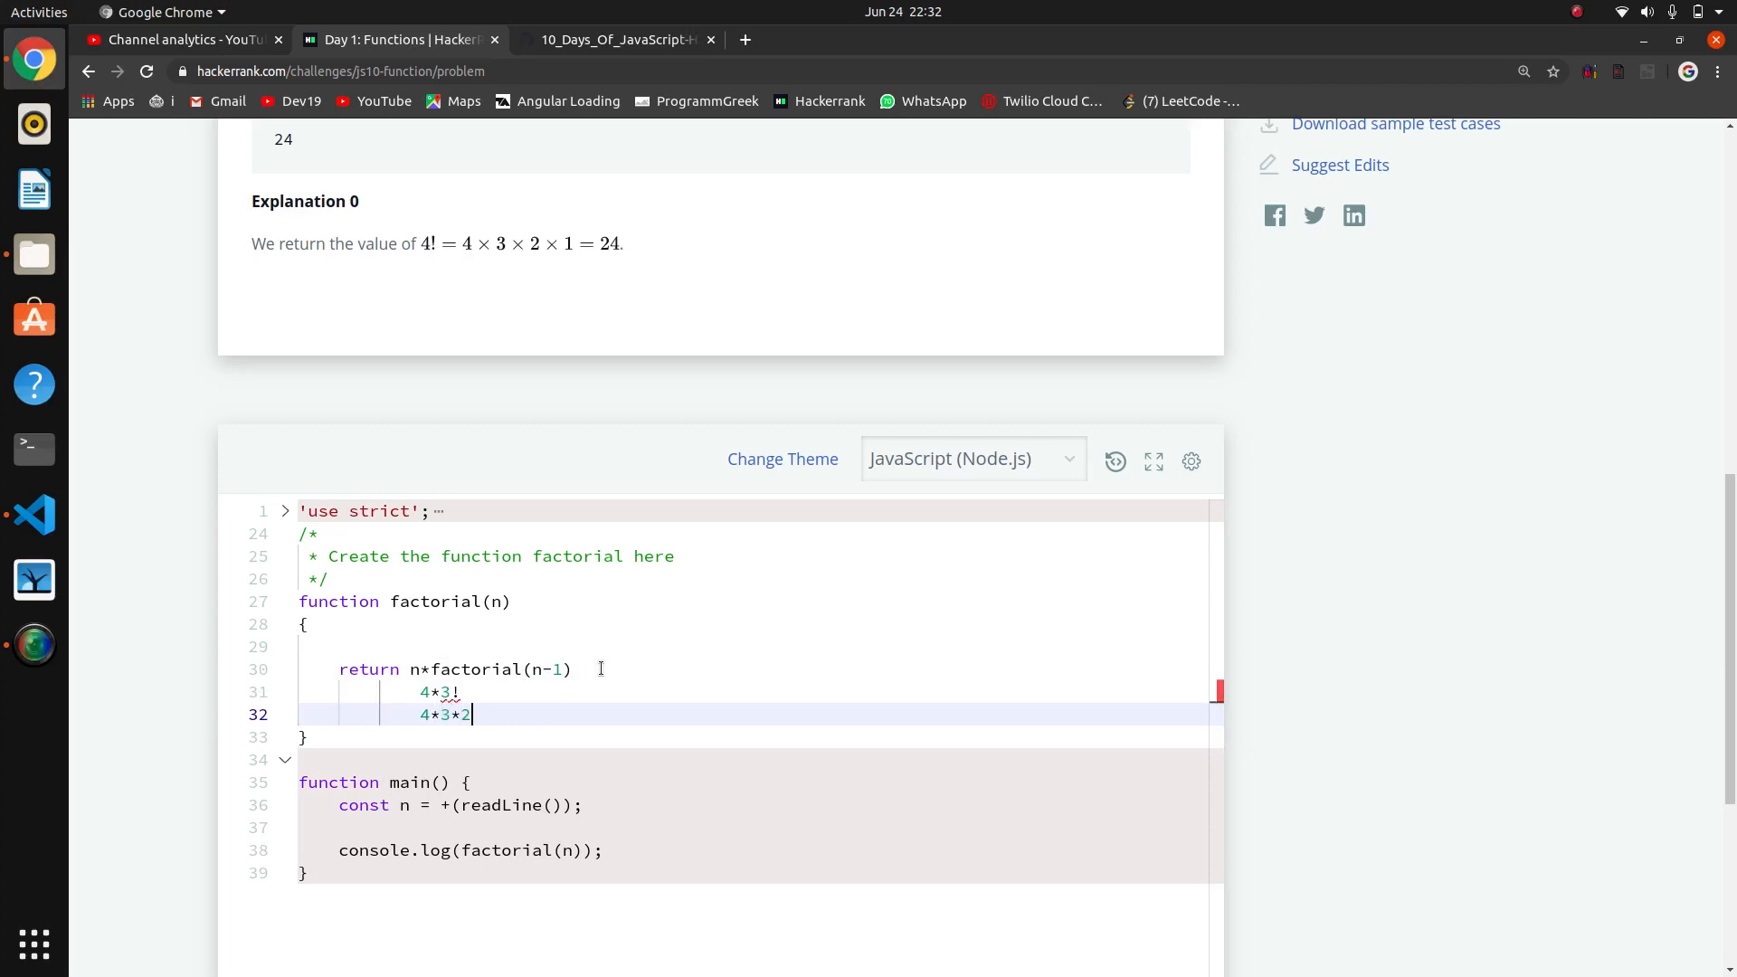
pyautogui.write('!')
pyautogui.write('4')
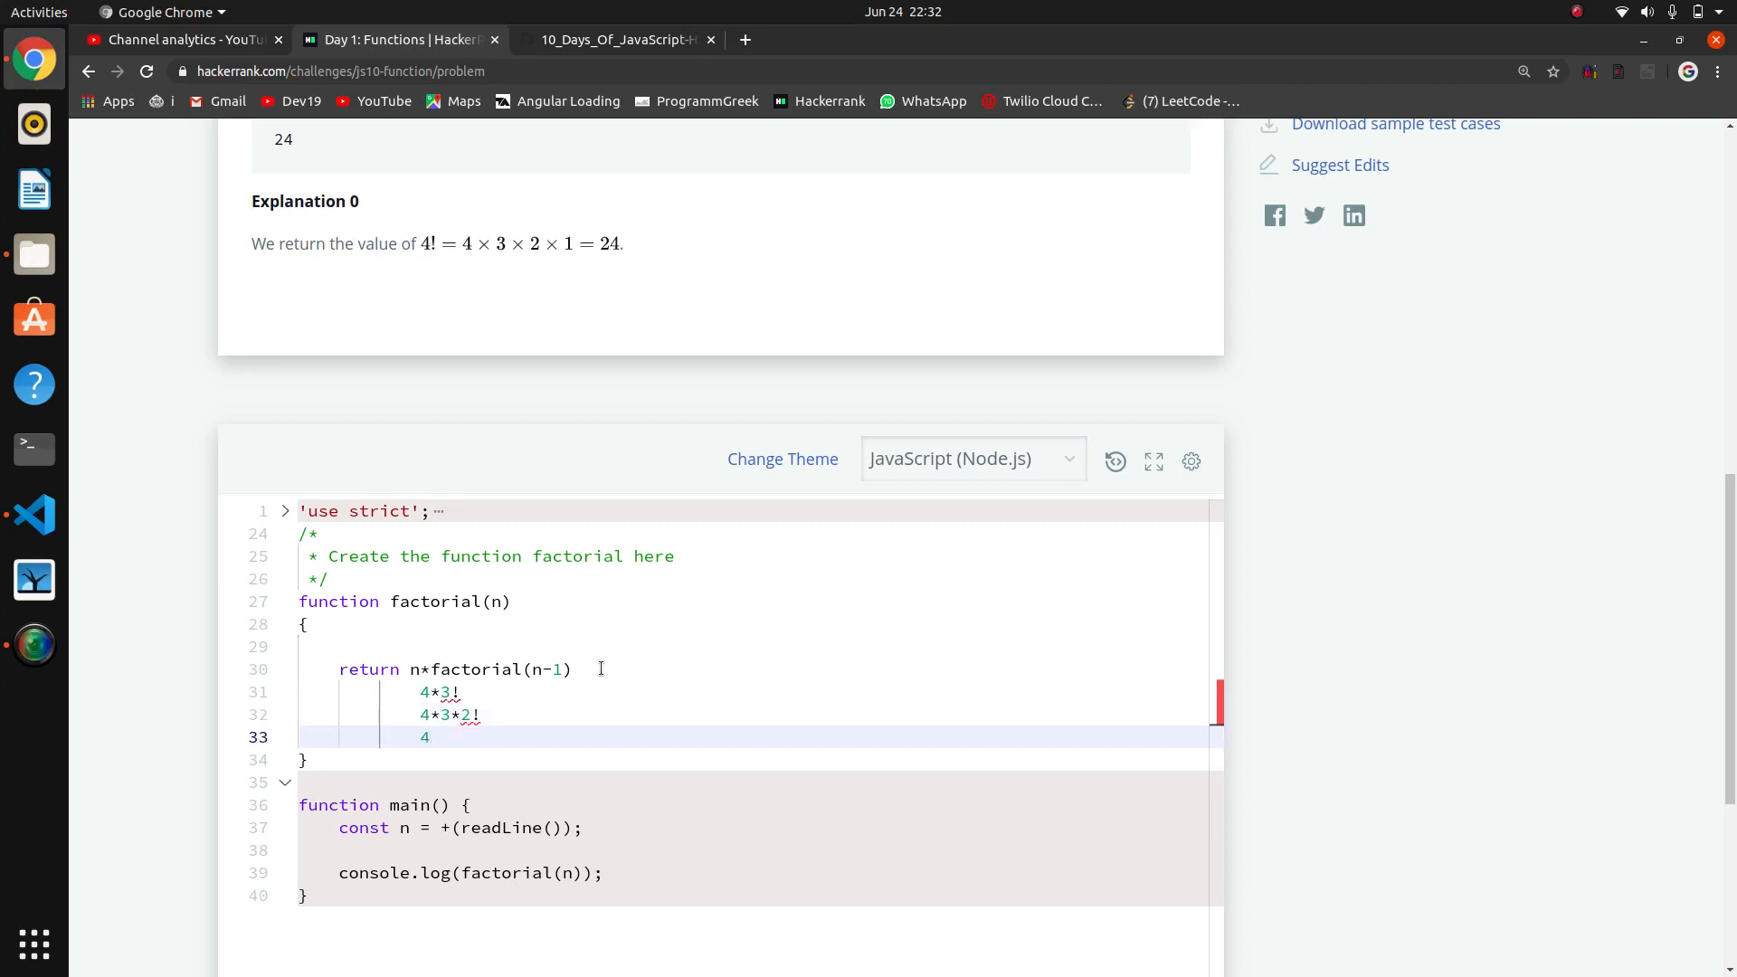
pyautogui.write('*3')
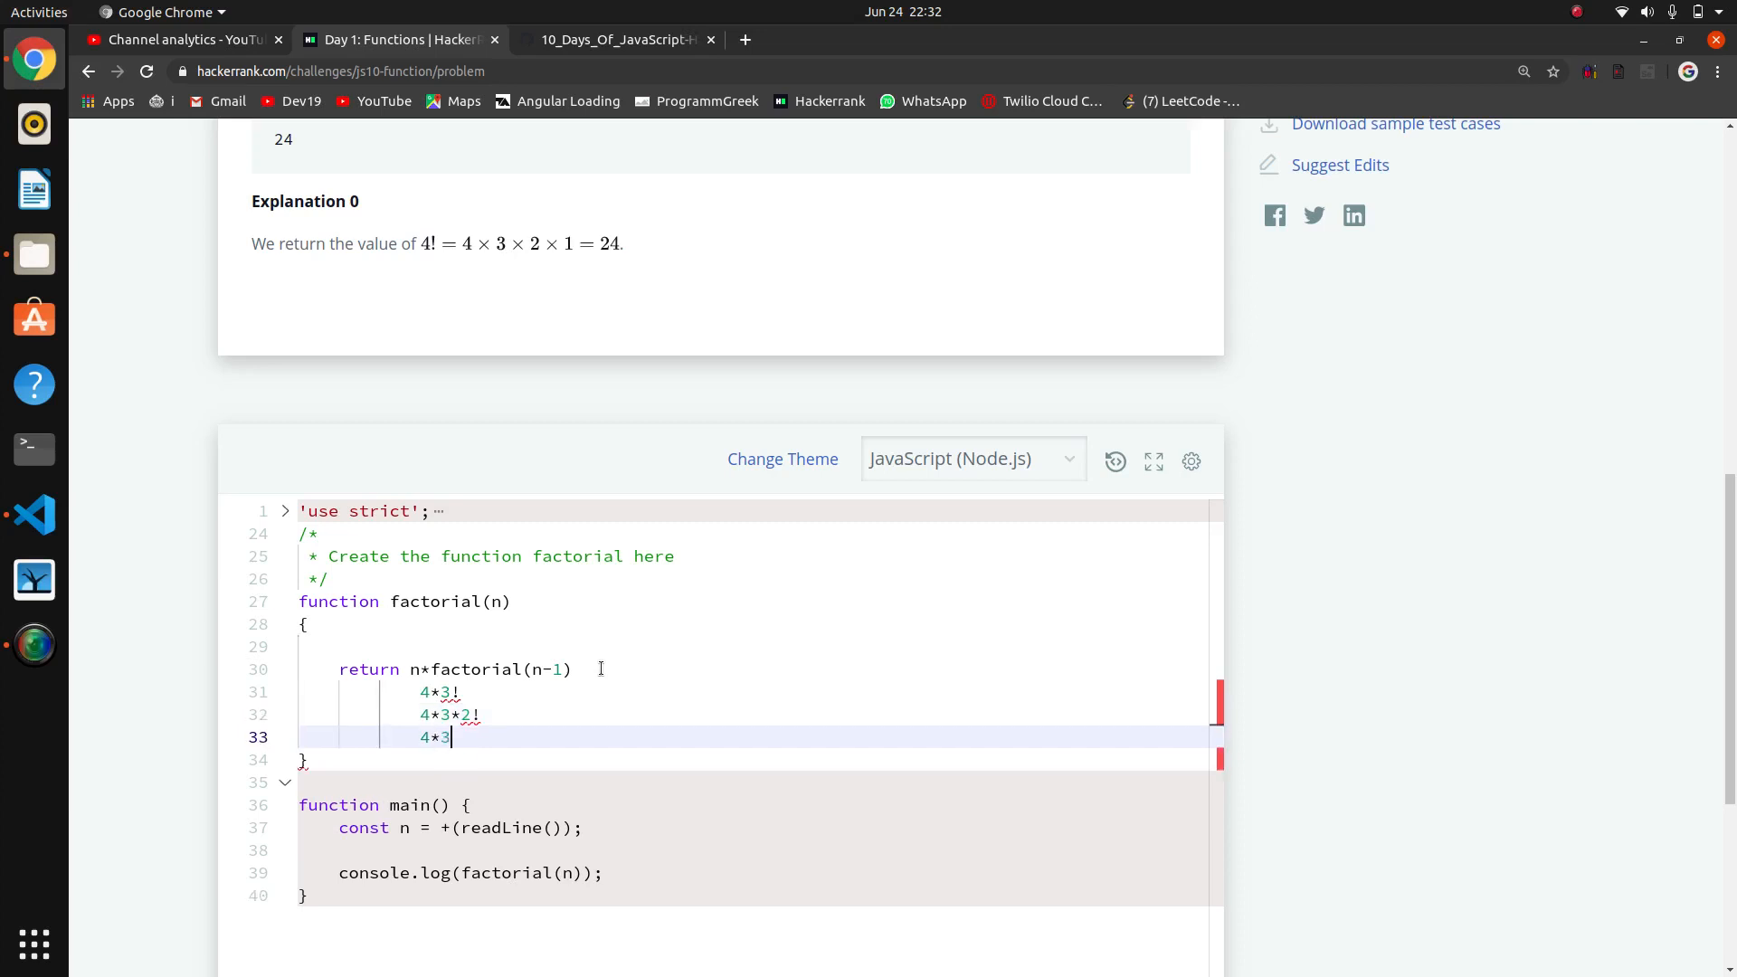
pyautogui.write('*2*')
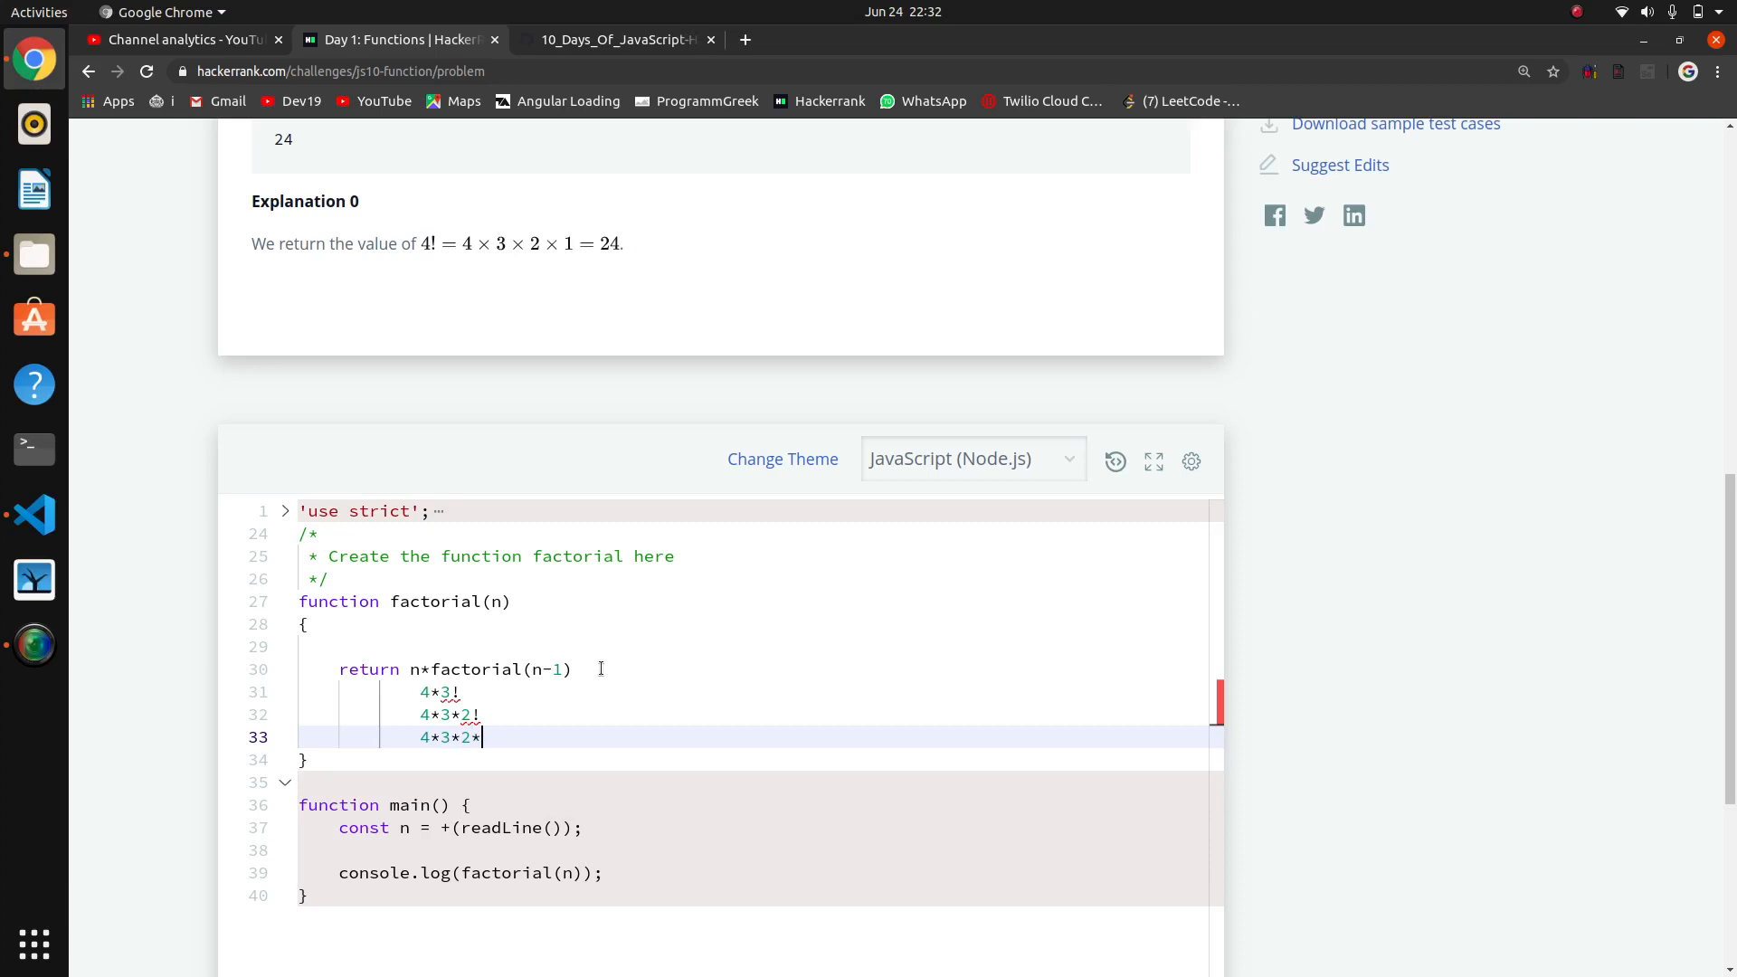
pyautogui.write('1!')
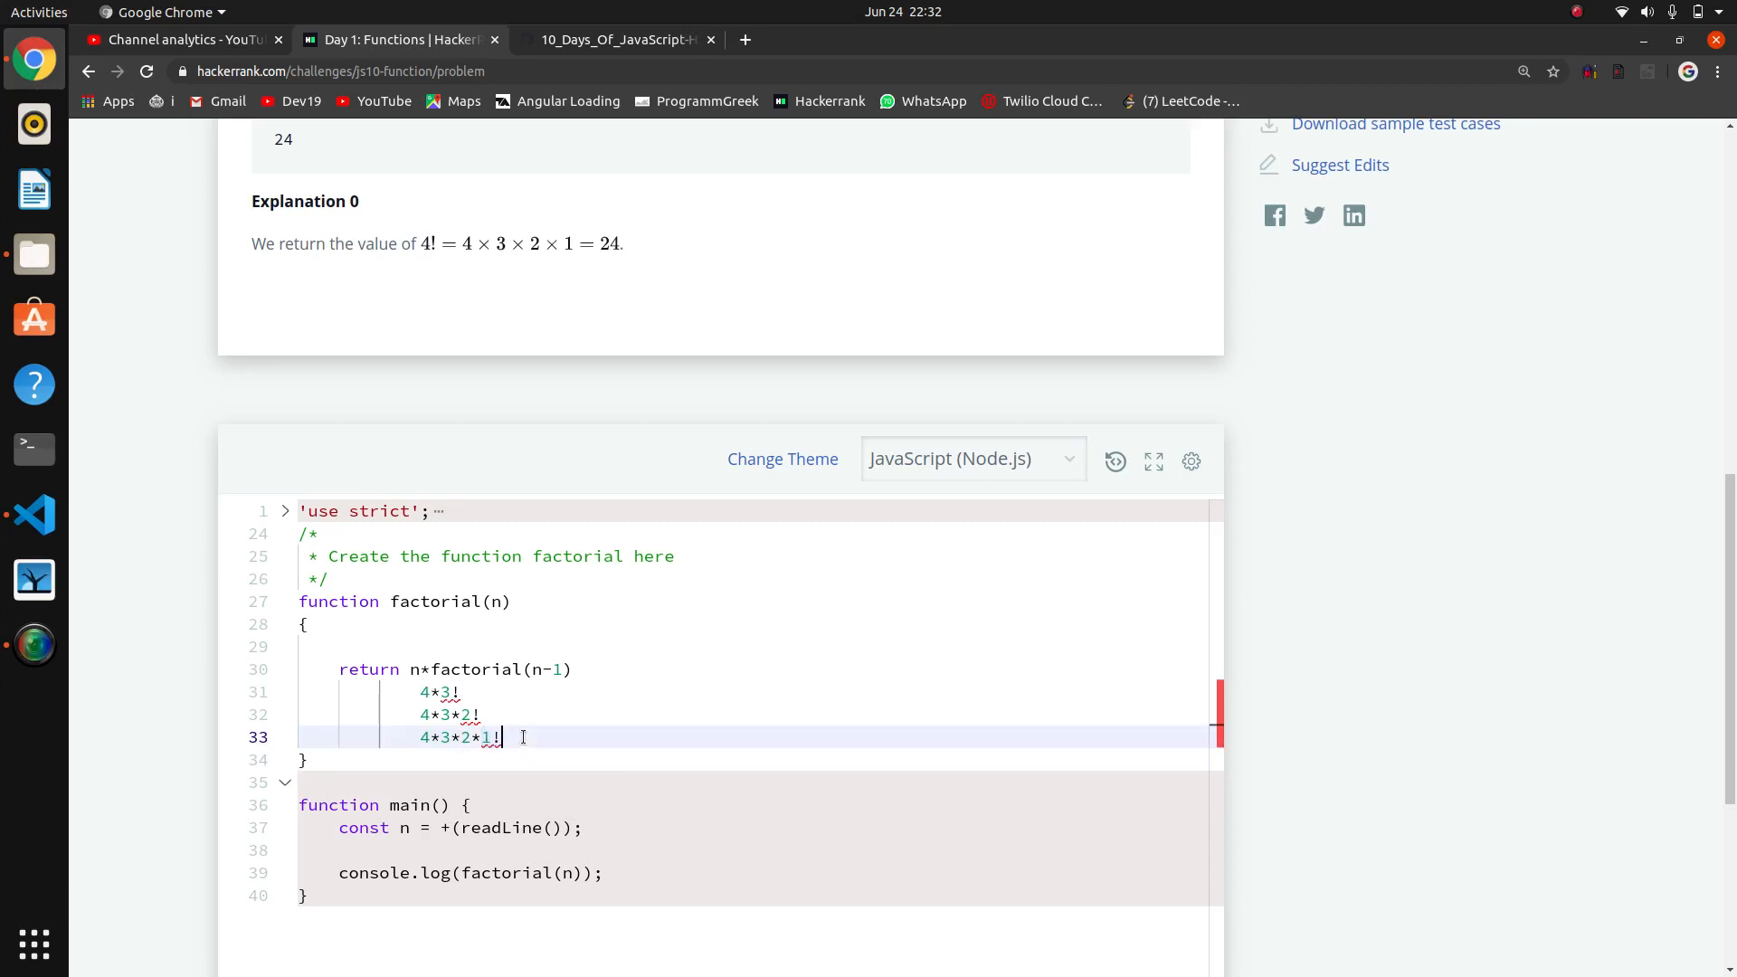
pyautogui.write('=1')
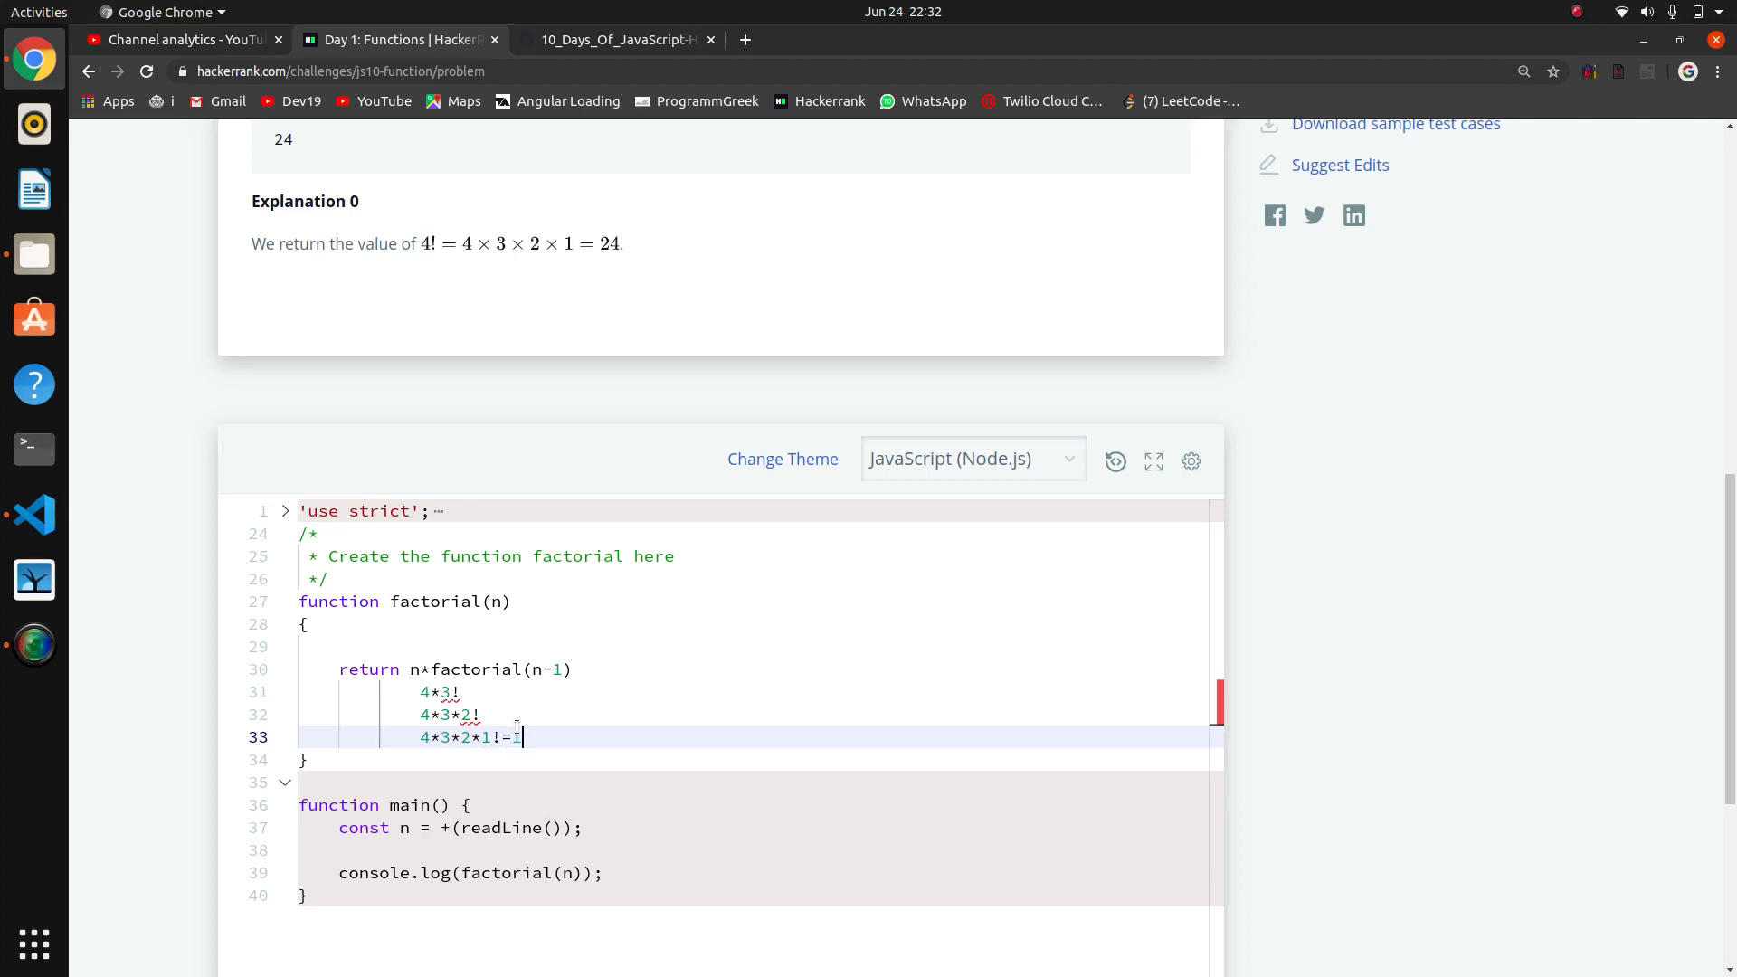
pyautogui.moveTo(522, 736); pyautogui.dragTo(483, 736)
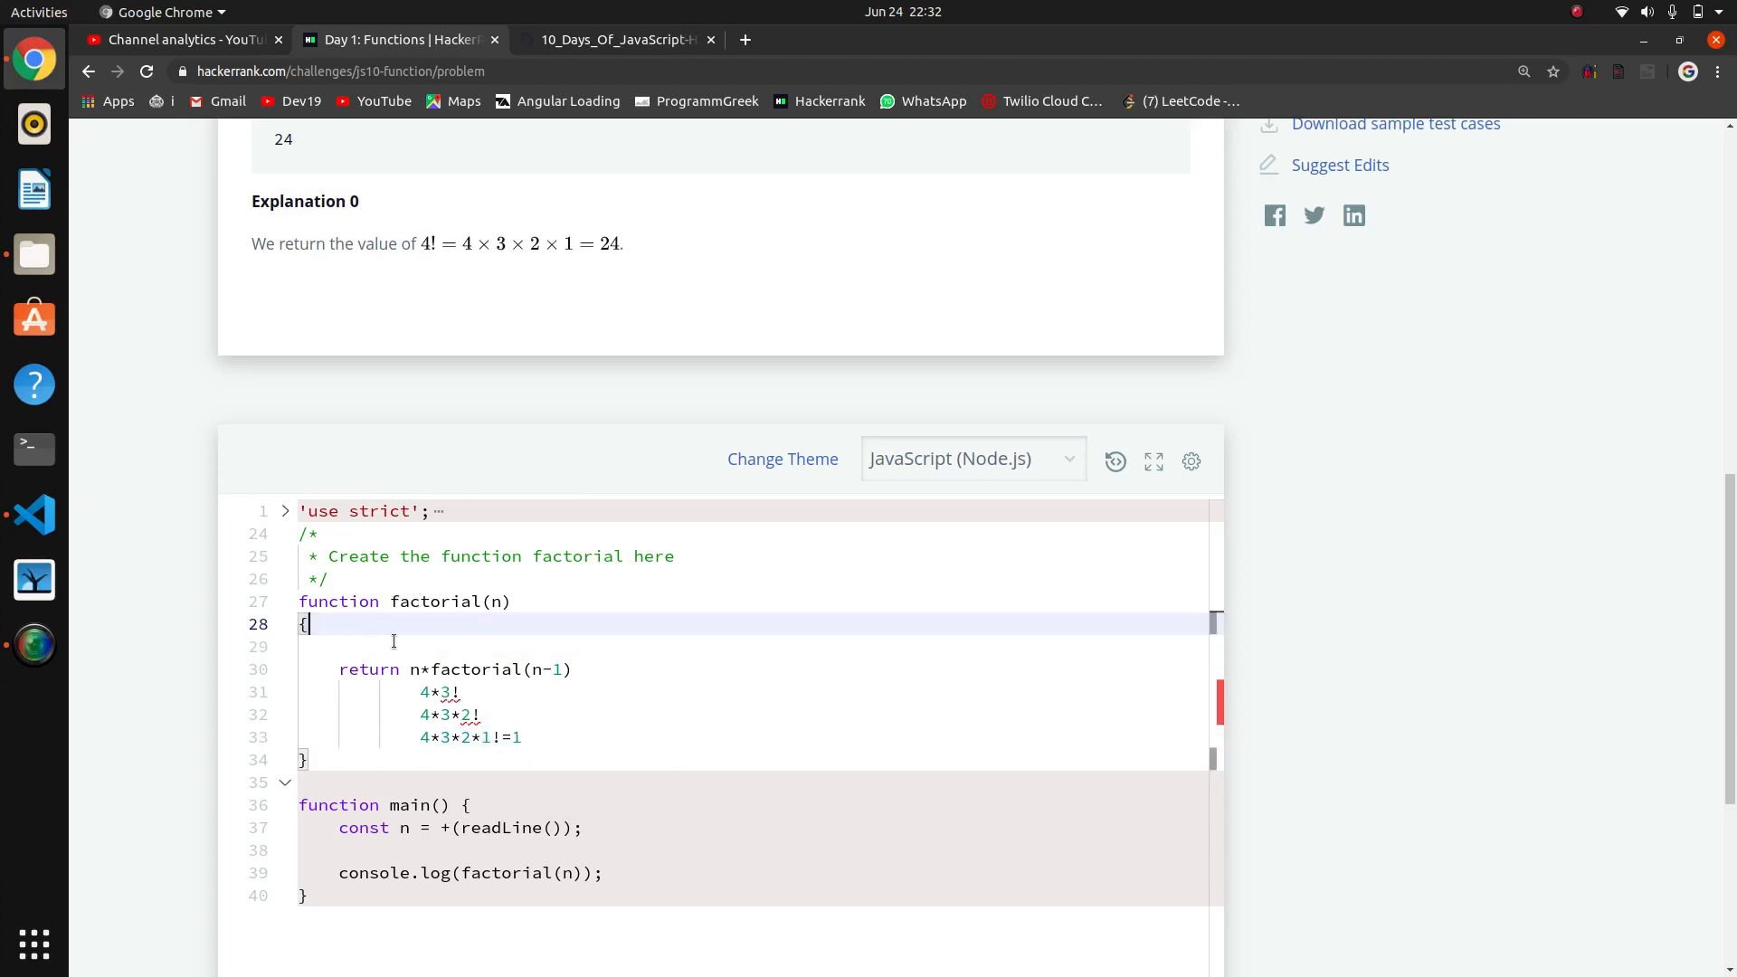
# Add the base case if(n==1) return 1 and delete the scratch expansion lines
pyautogui.write('if')
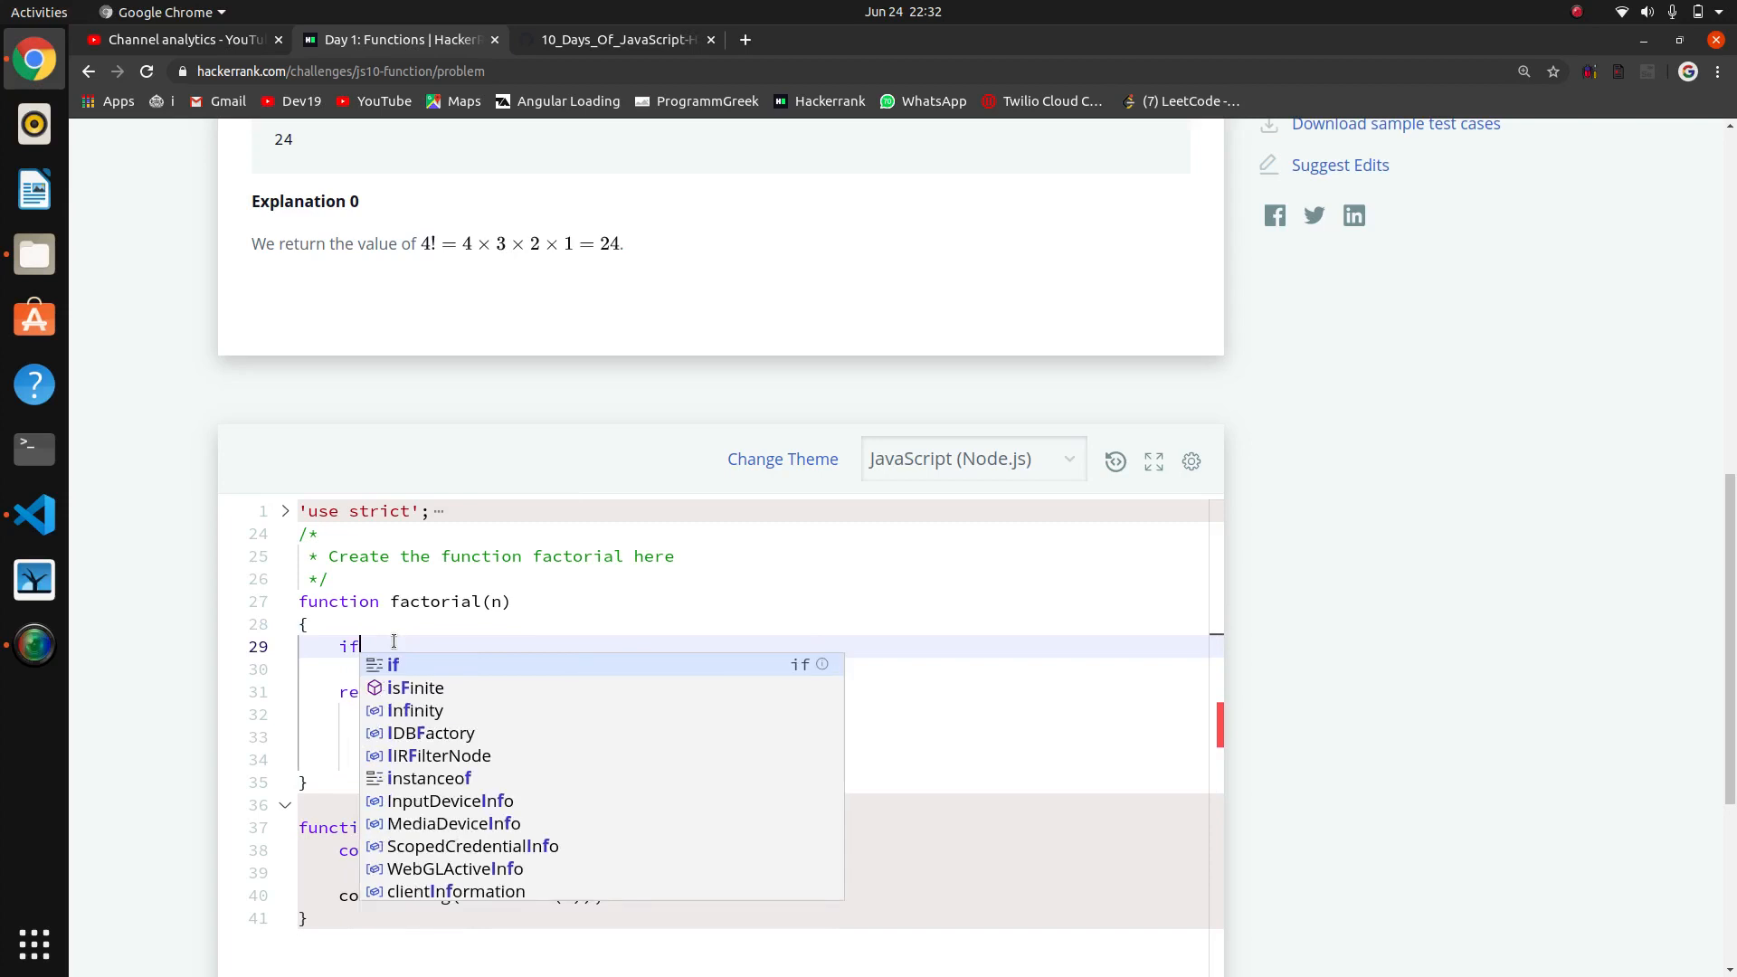
pyautogui.write('(n)')
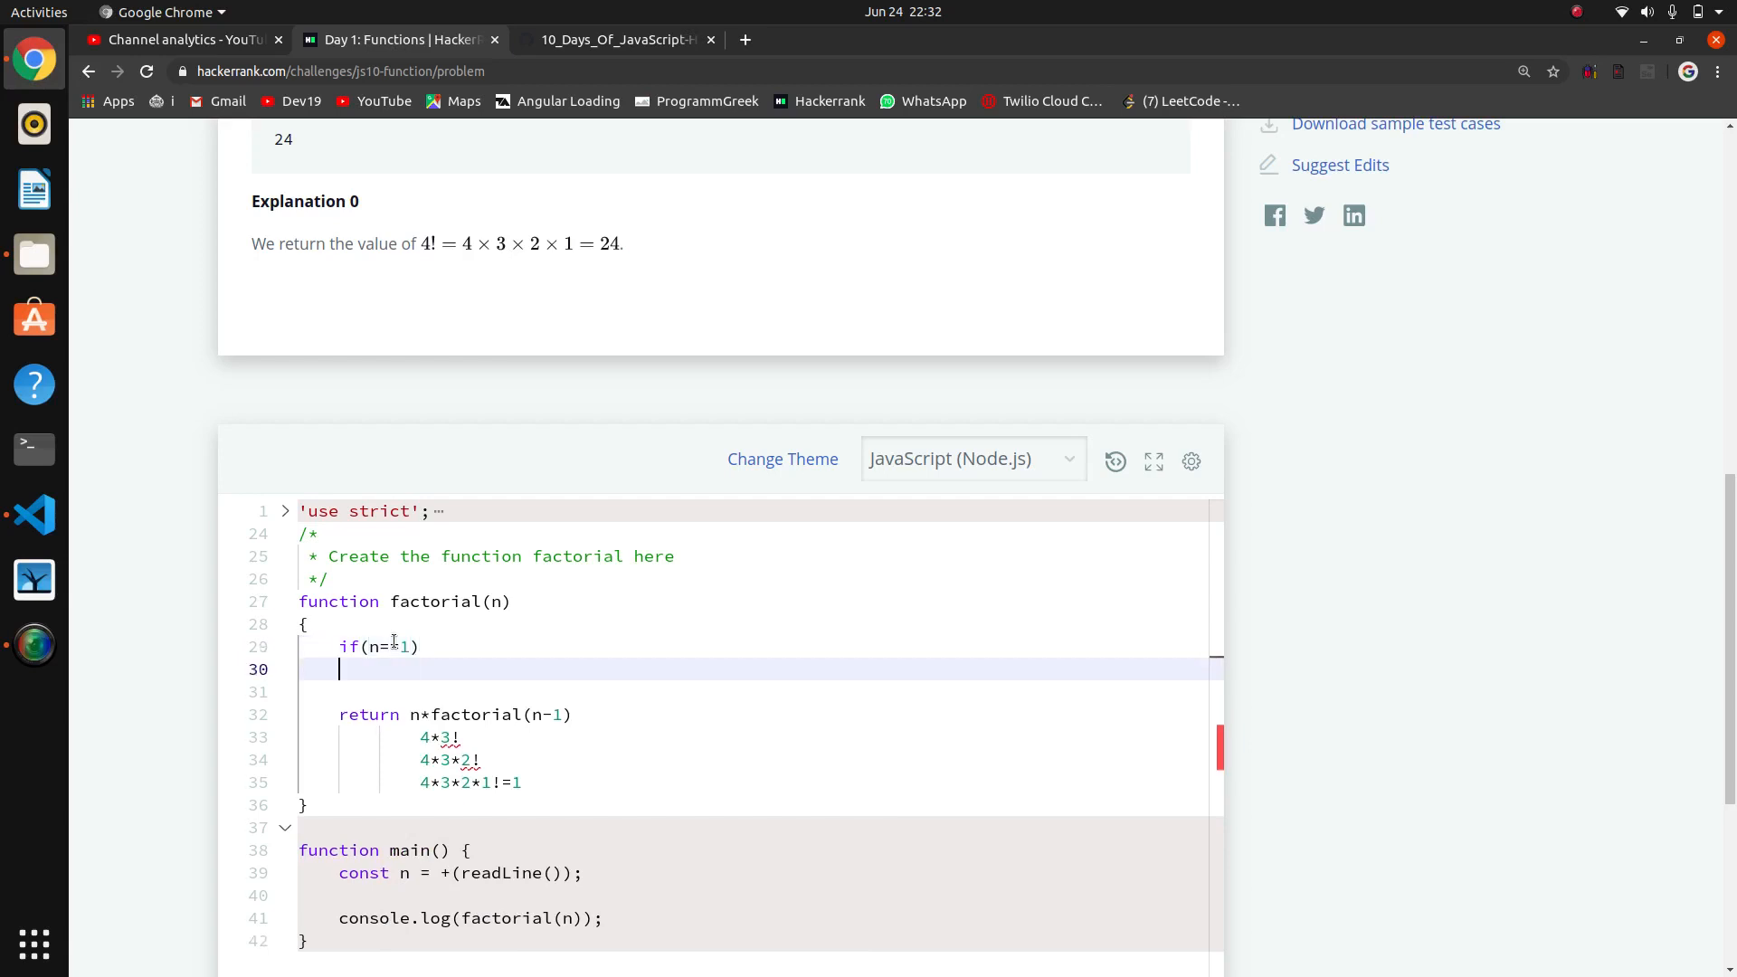
pyautogui.write('return')
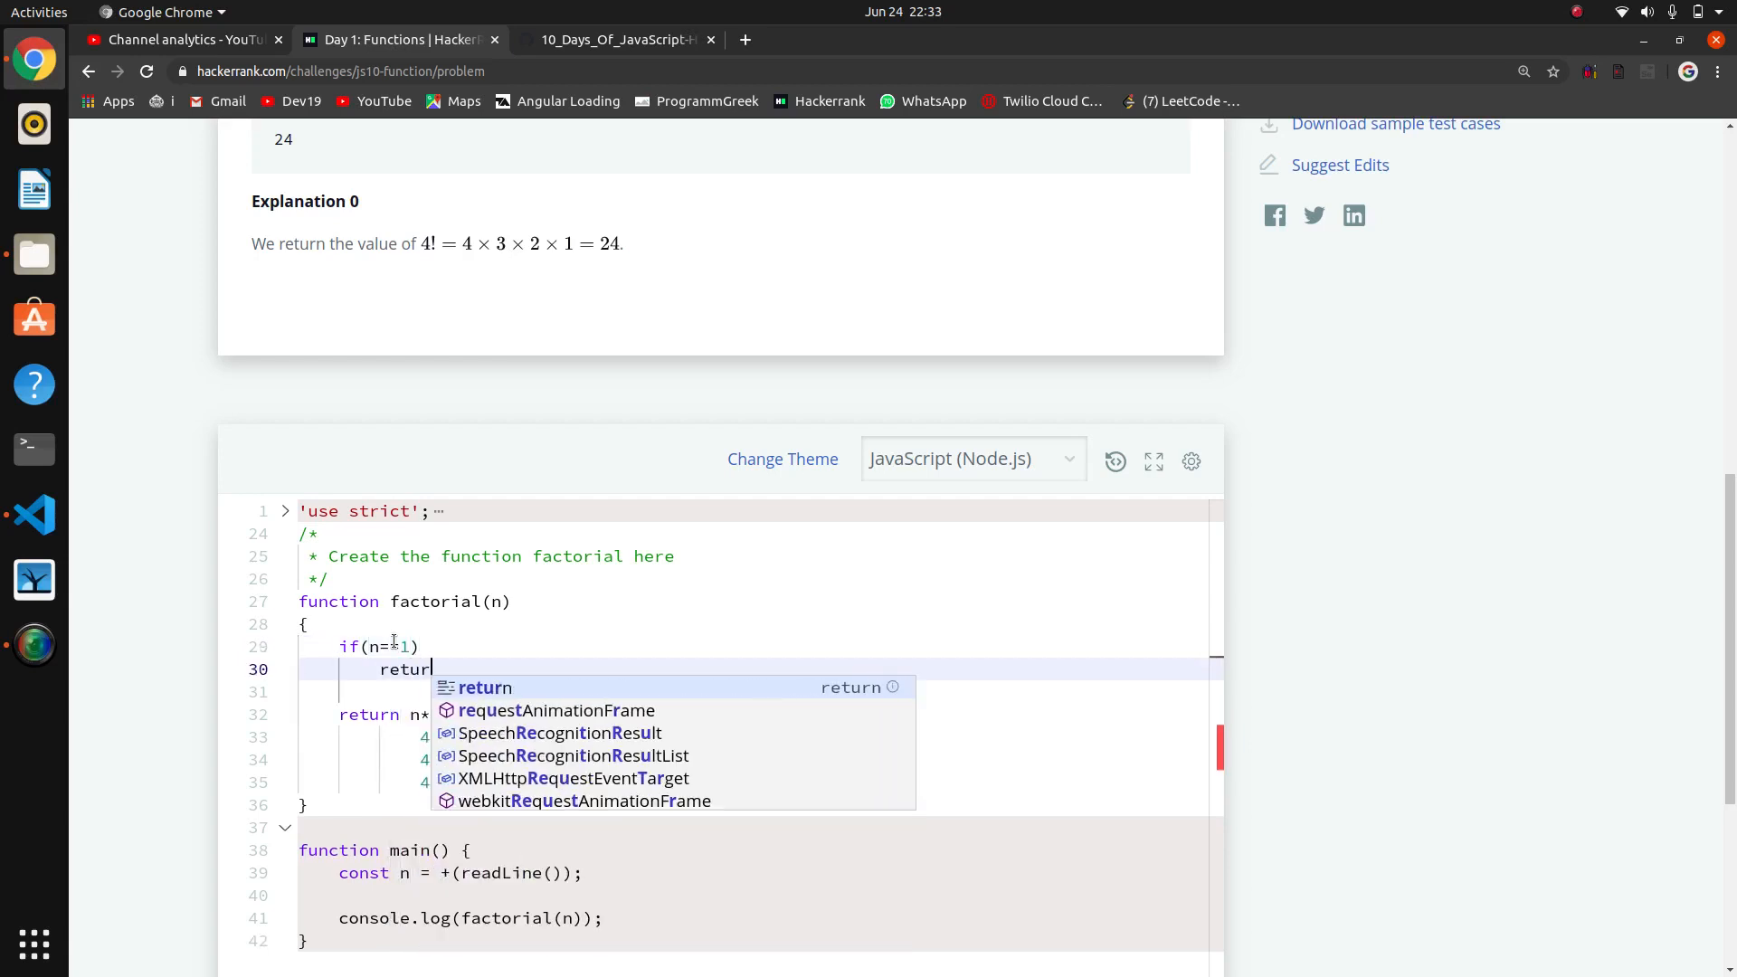
pyautogui.write('1')
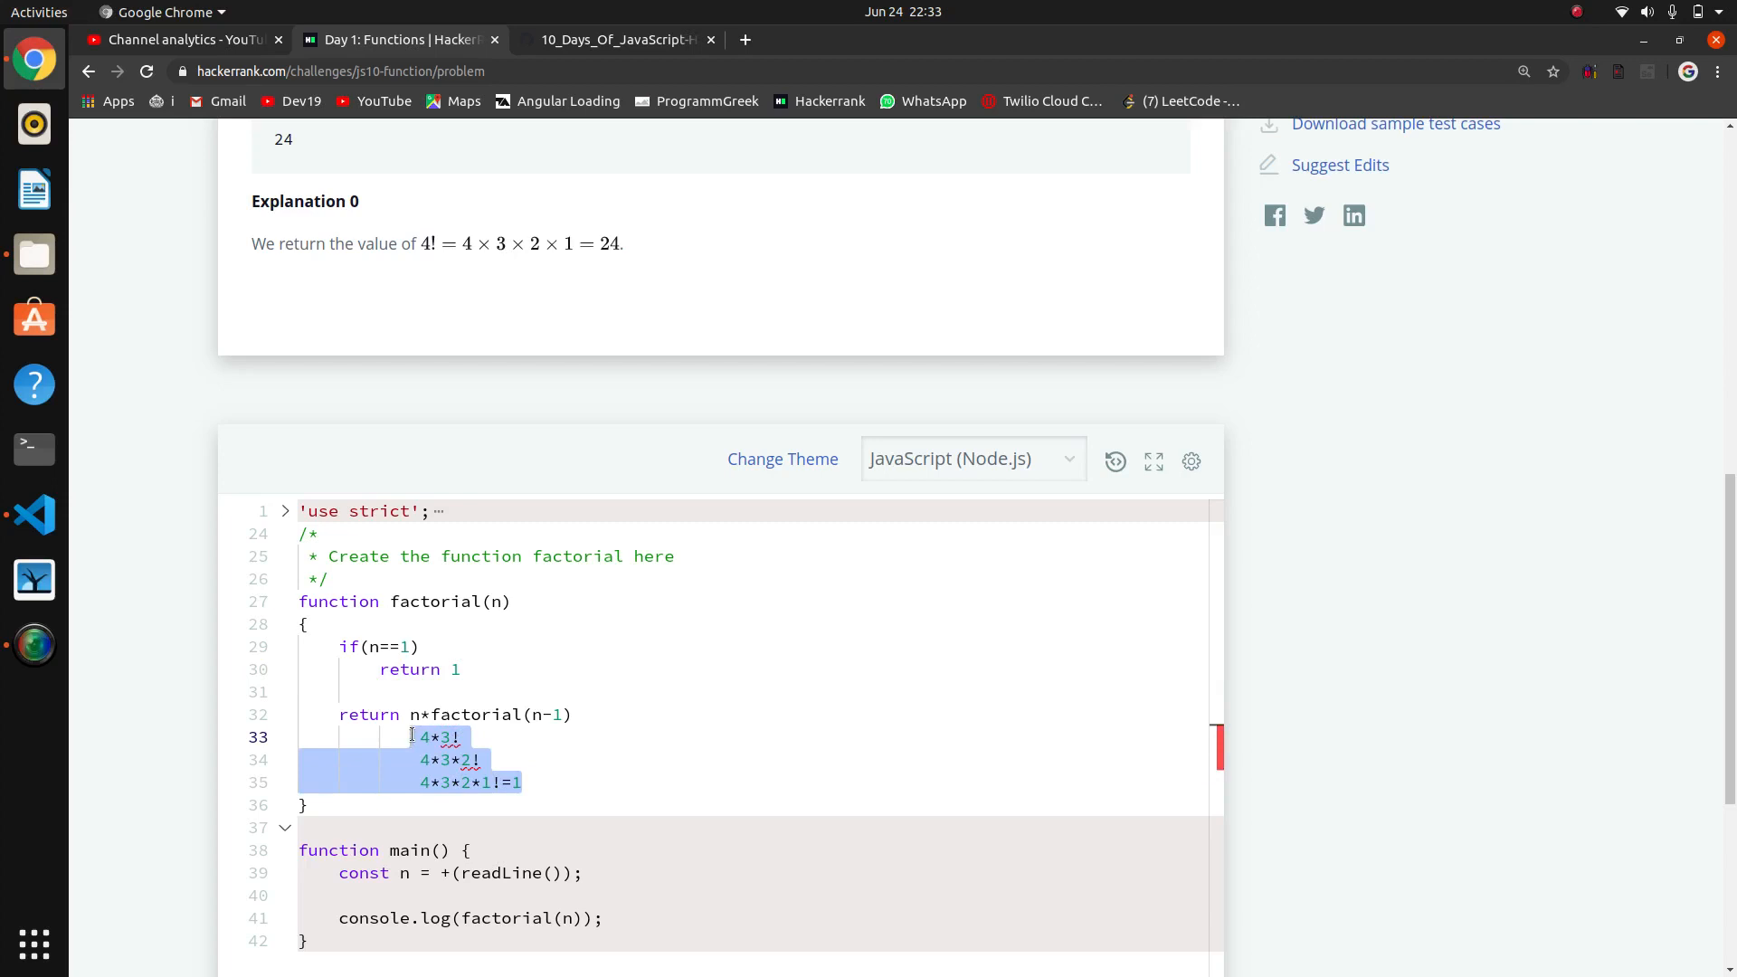
pyautogui.press('Delete')
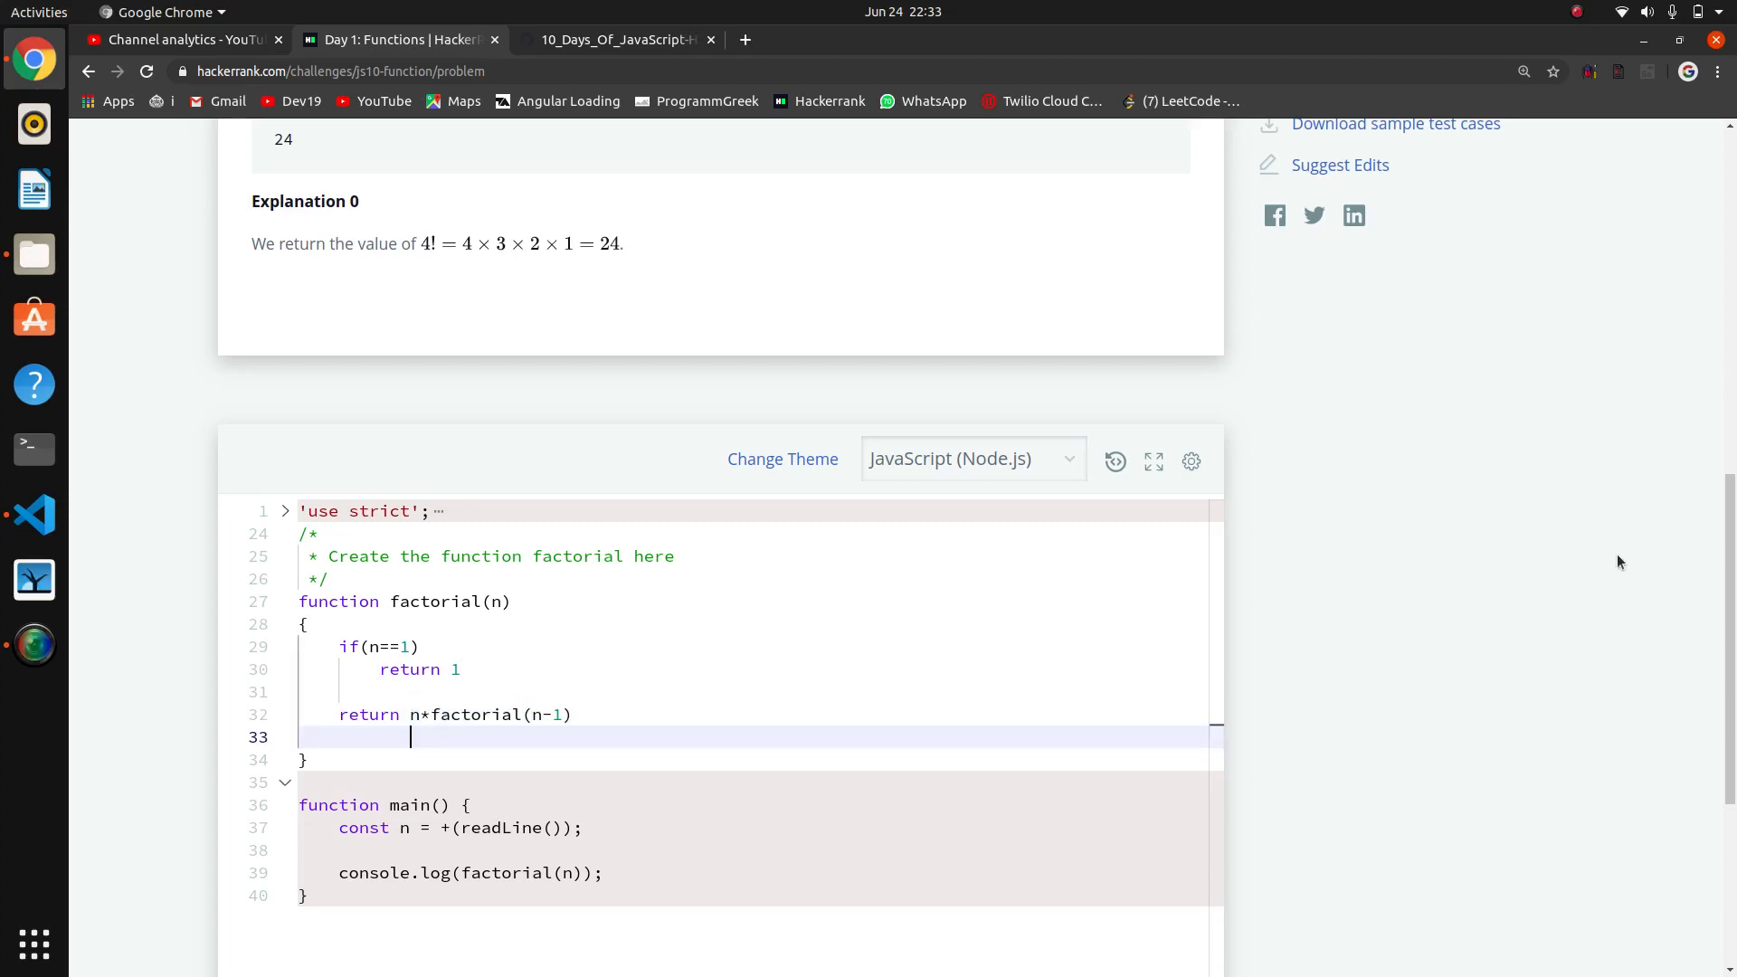
# Confirm the sample test passes with output 24, then submit the solution
pyautogui.scroll(-3)
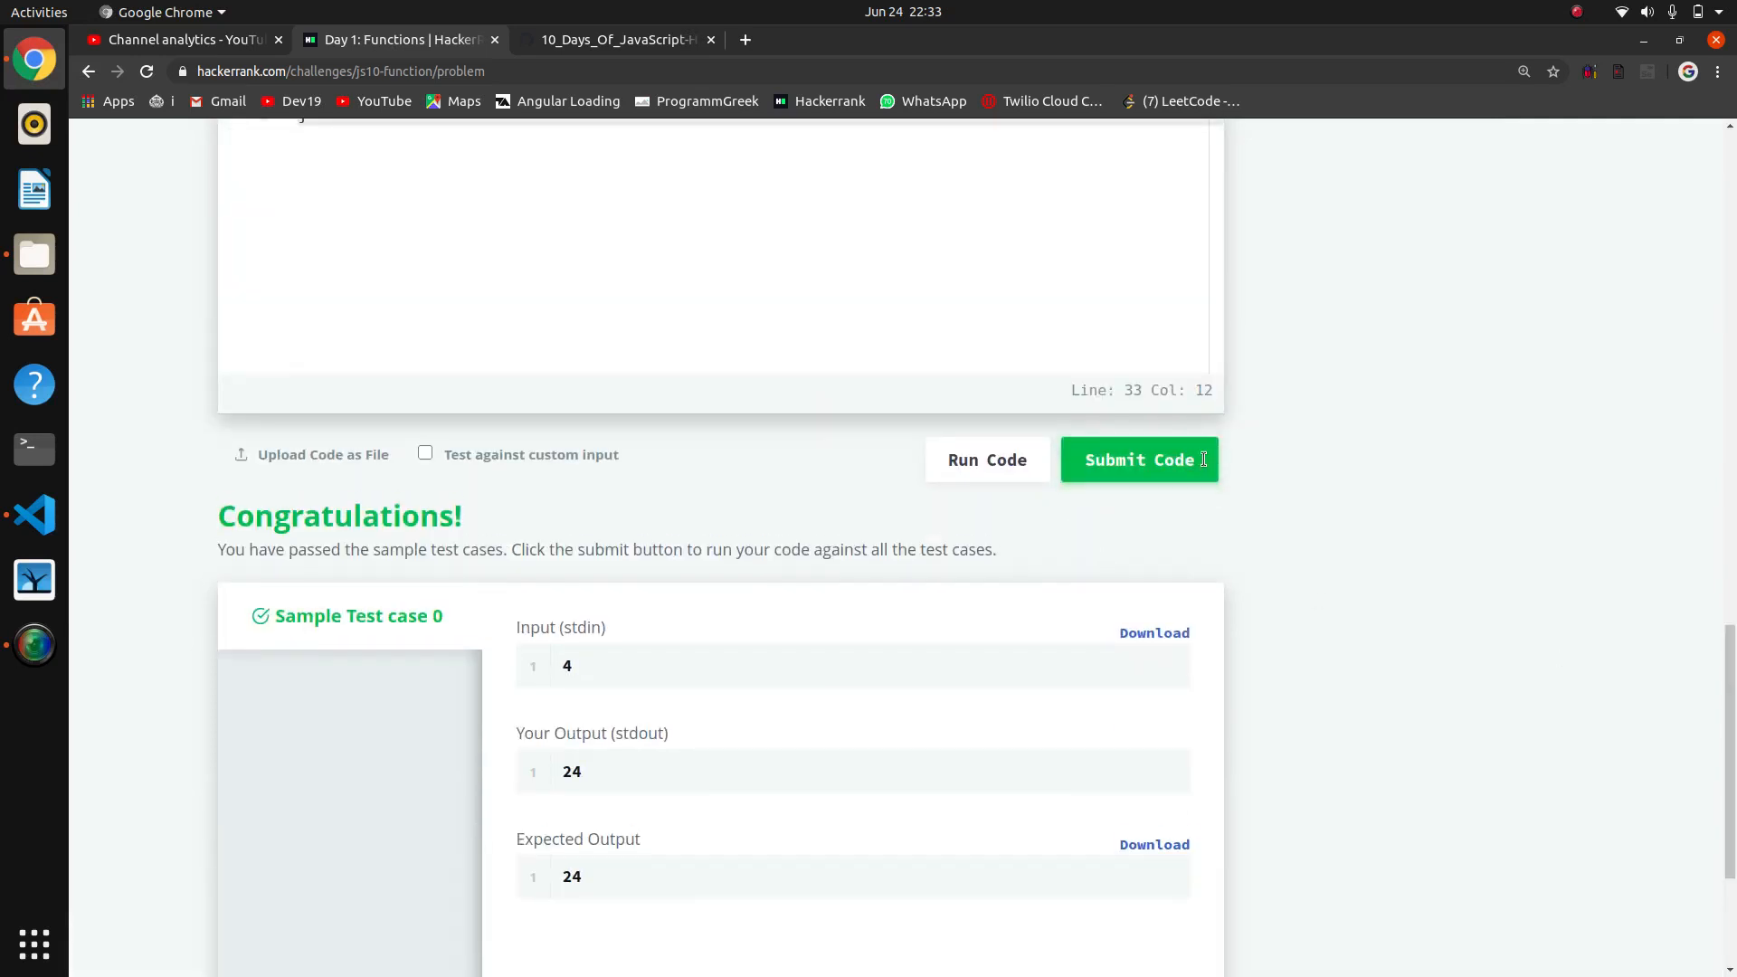
pyautogui.click(1138, 460)
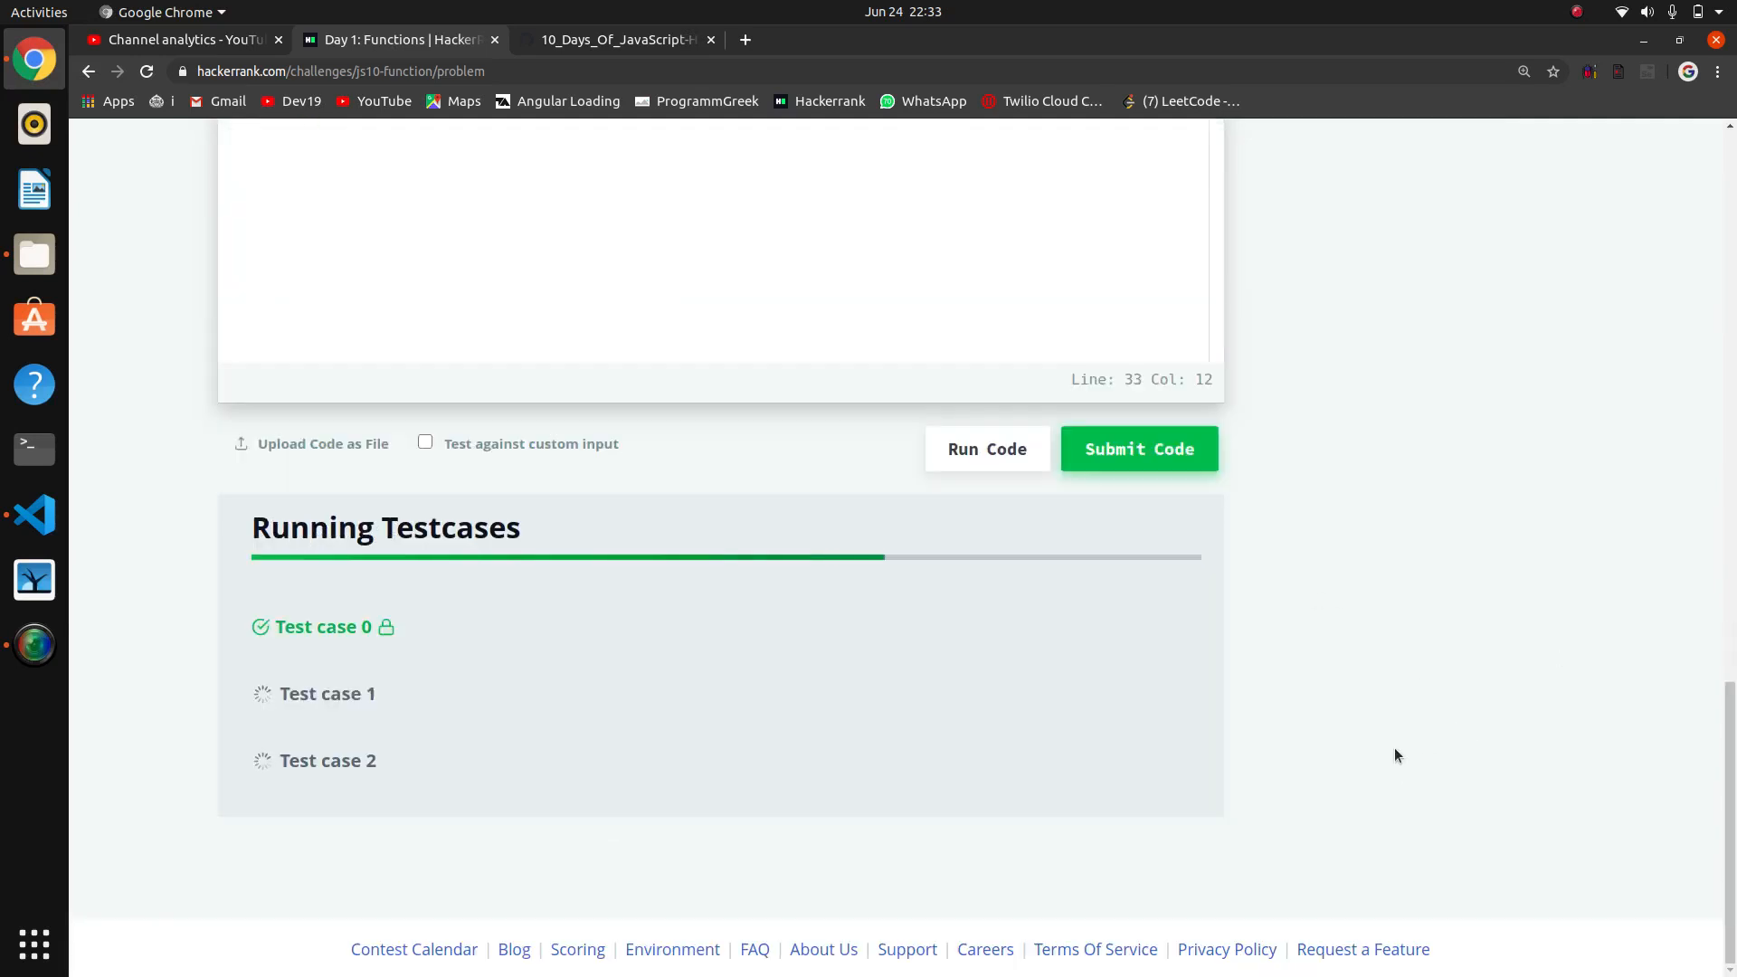